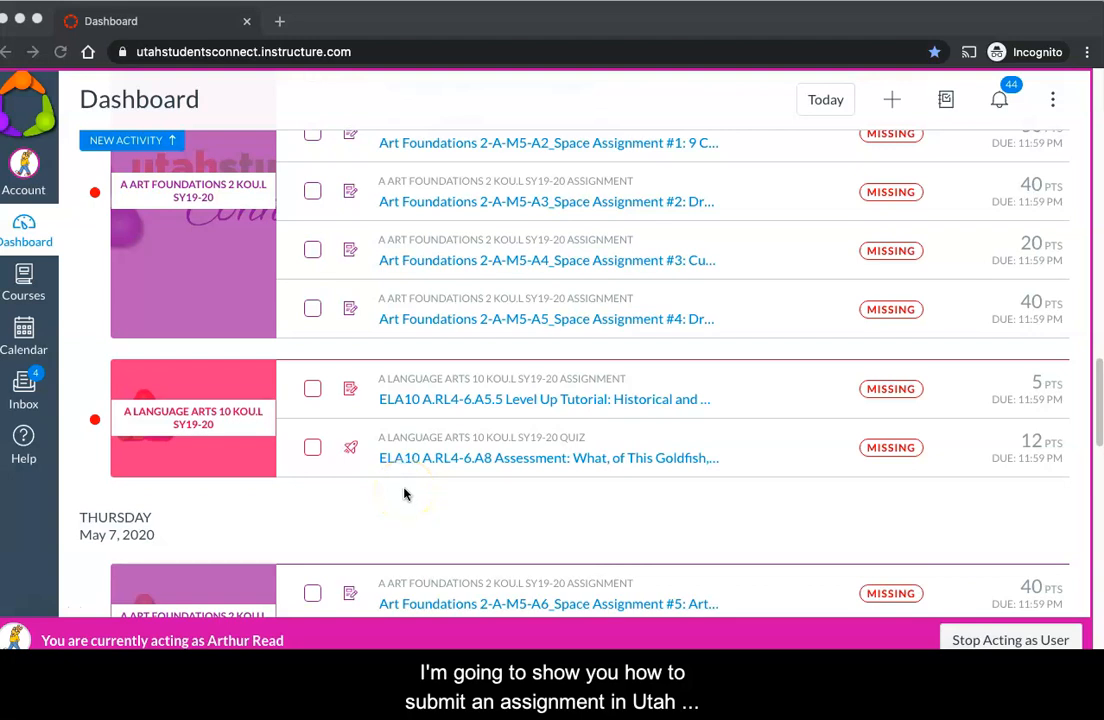
mouse_move(320, 308)
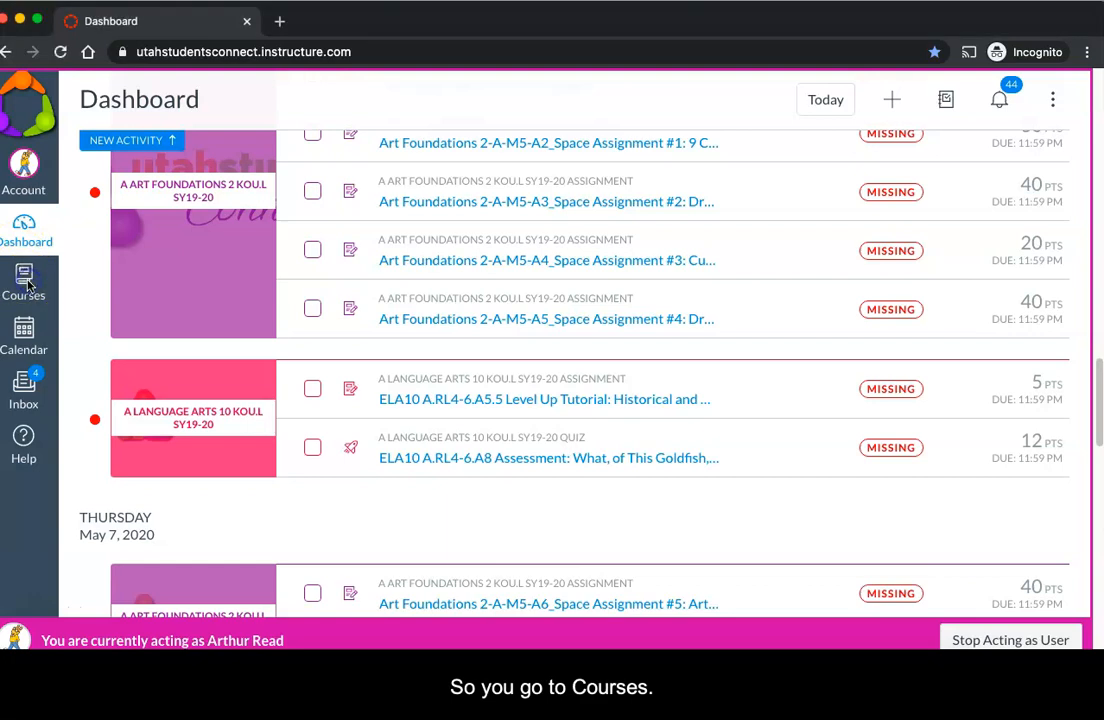
- Open the A Art Foundations 2 Kou.L SY19-20 course from the Courses list
left_click(23, 284)
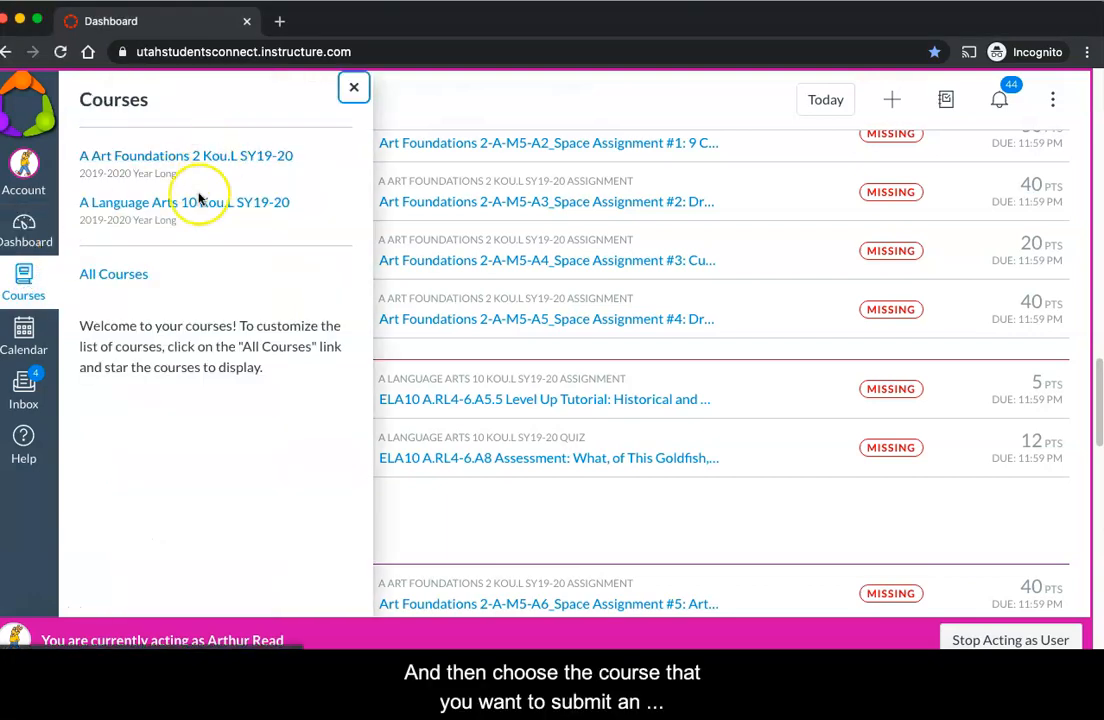
mouse_move(186, 155)
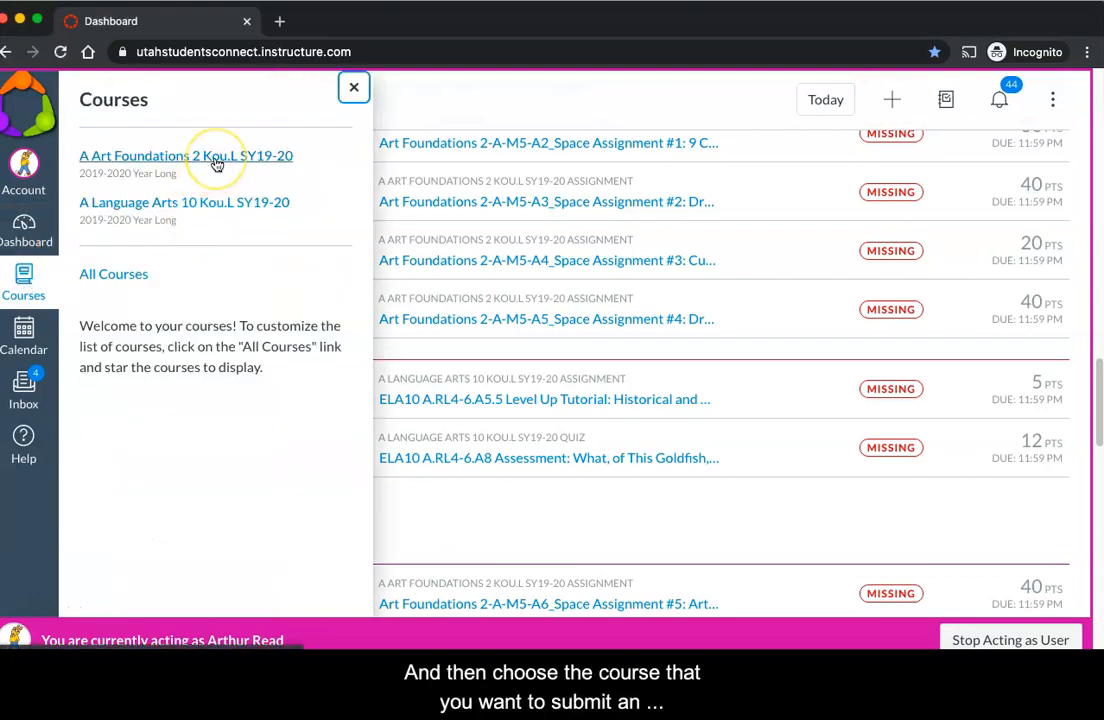
left_click(186, 155)
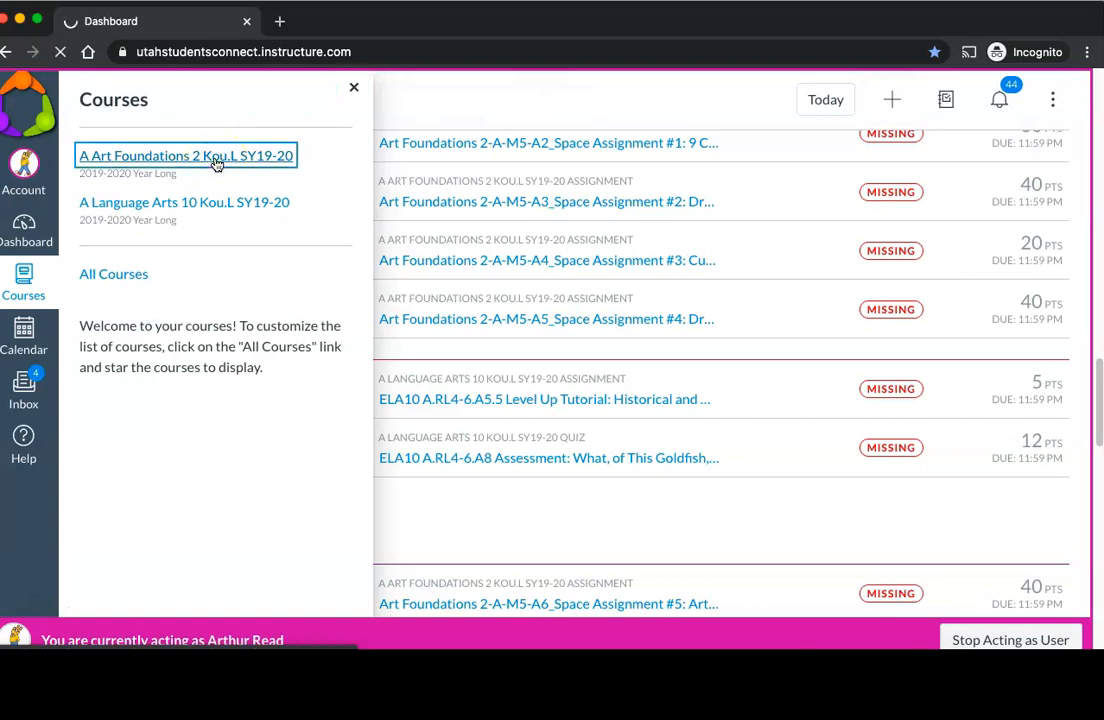
- Scroll the Art Foundations 2 home page and choose Grades in the course menu
left_click(186, 155)
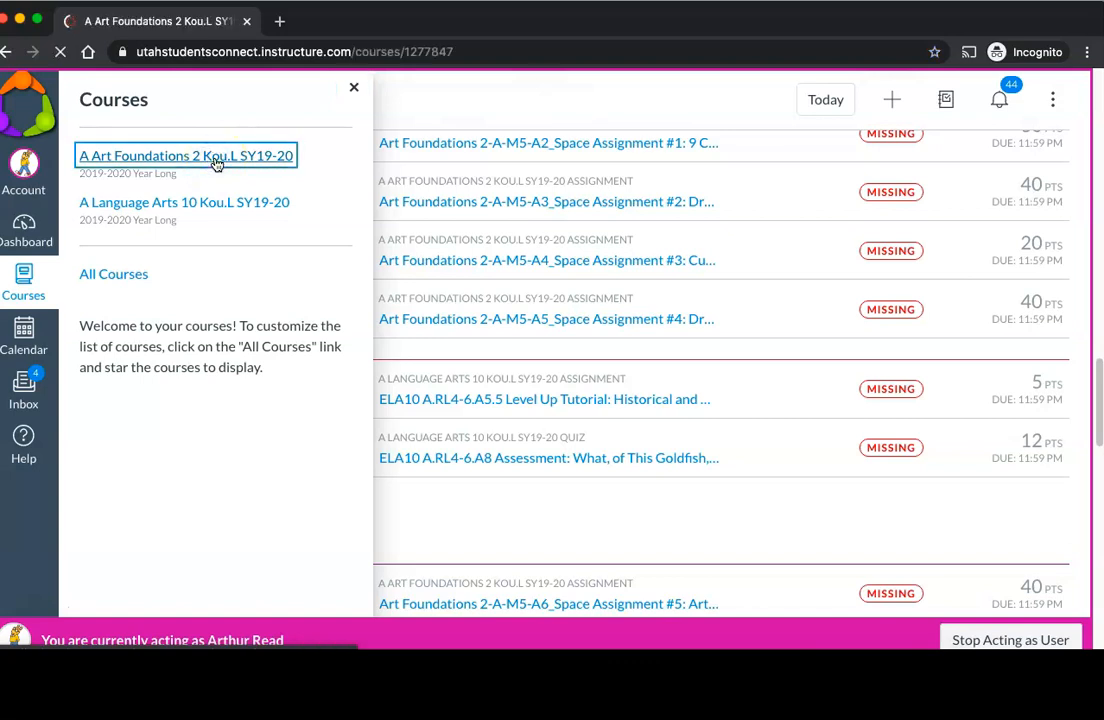
left_click(186, 155)
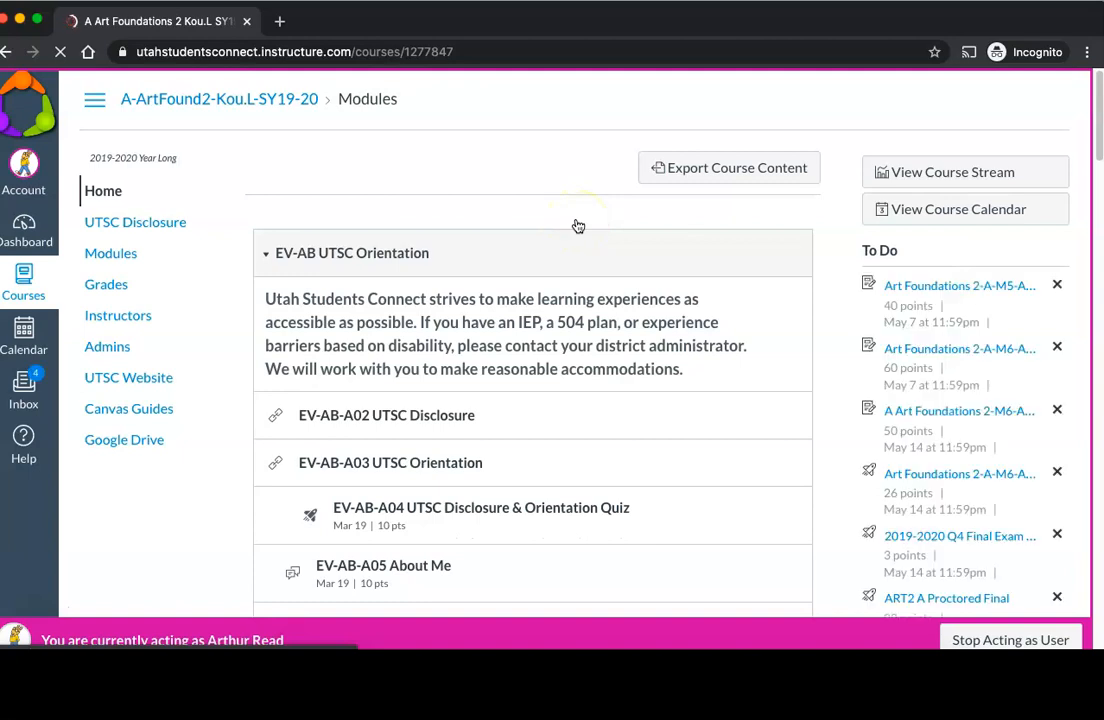
scroll("down", 3)
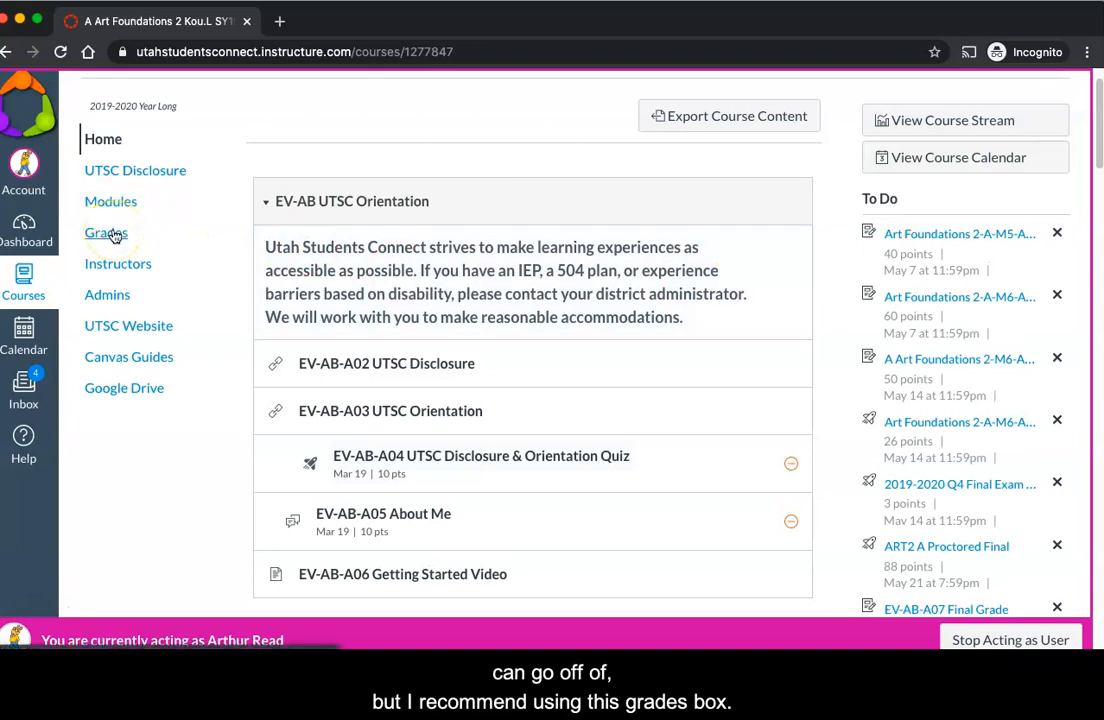
scroll("down", 3)
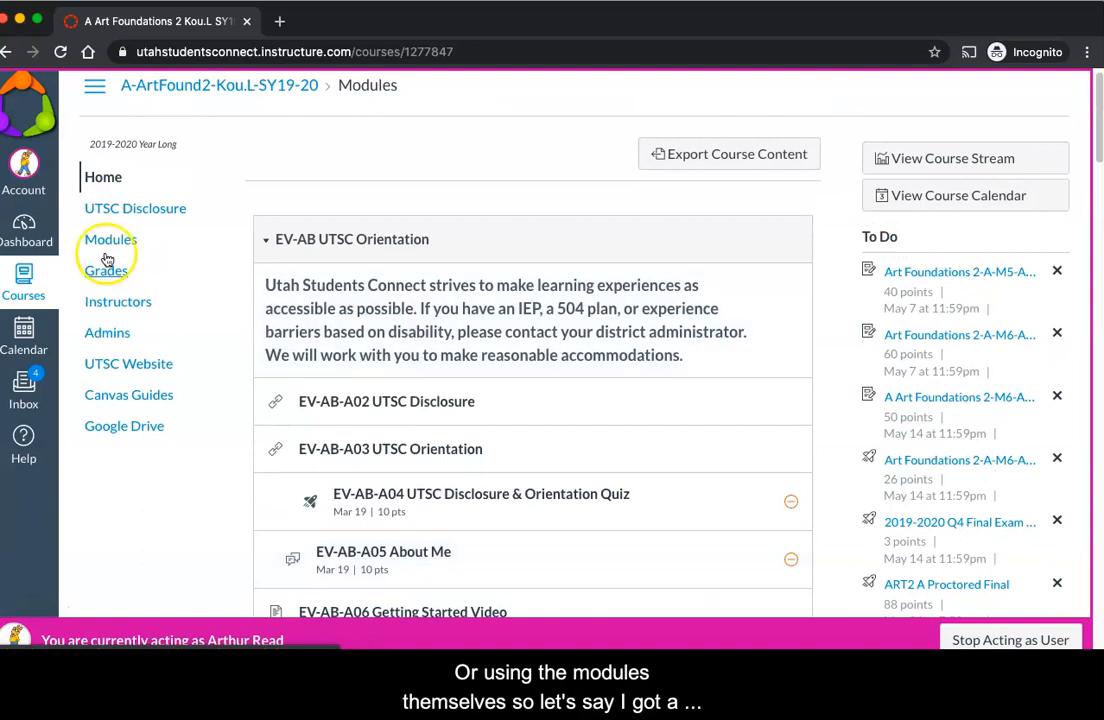
left_click(105, 271)
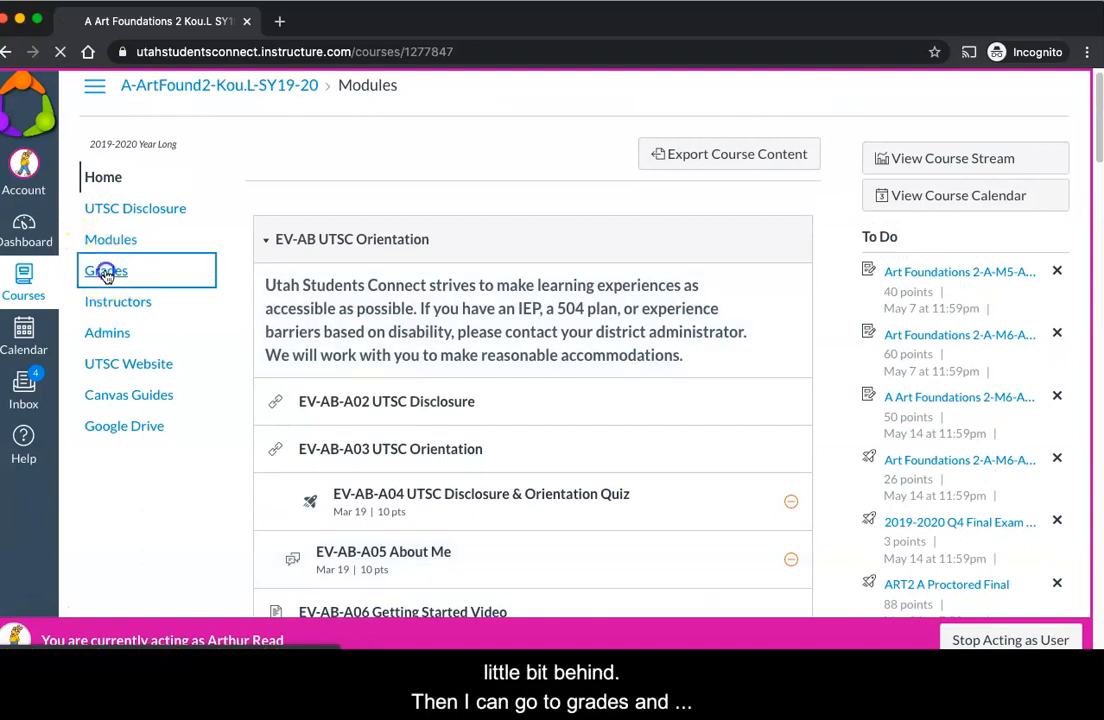
left_click(106, 271)
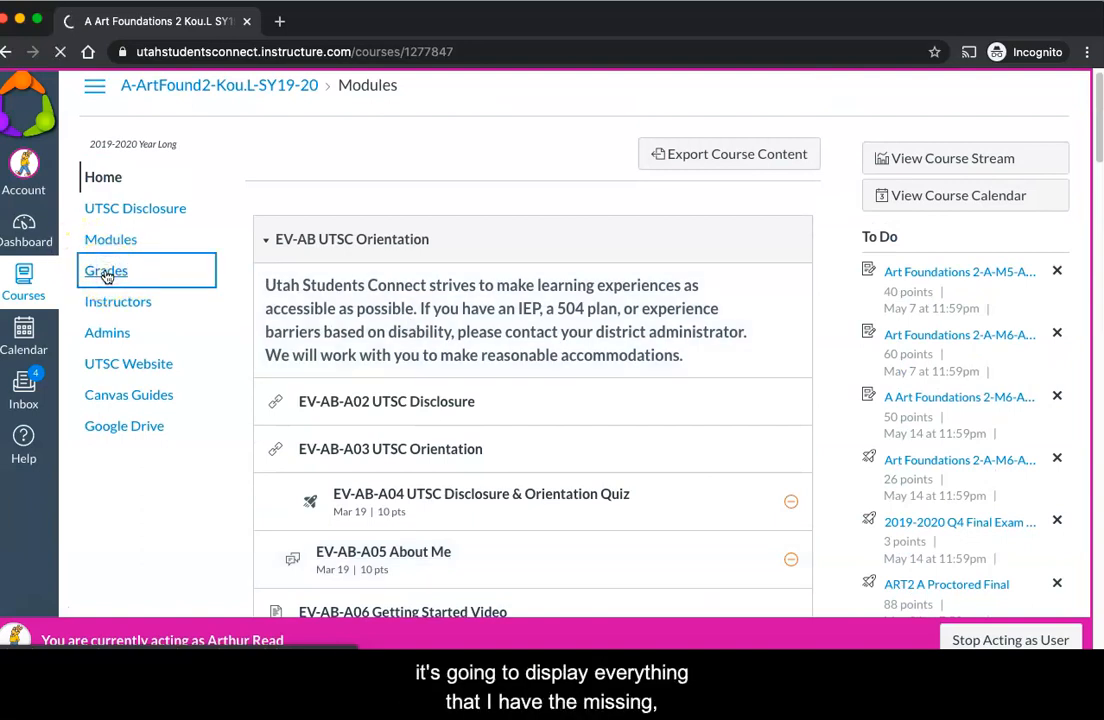
- Scroll through the Assignments list, where every assignment shows MISSING with no score
left_click(105, 270)
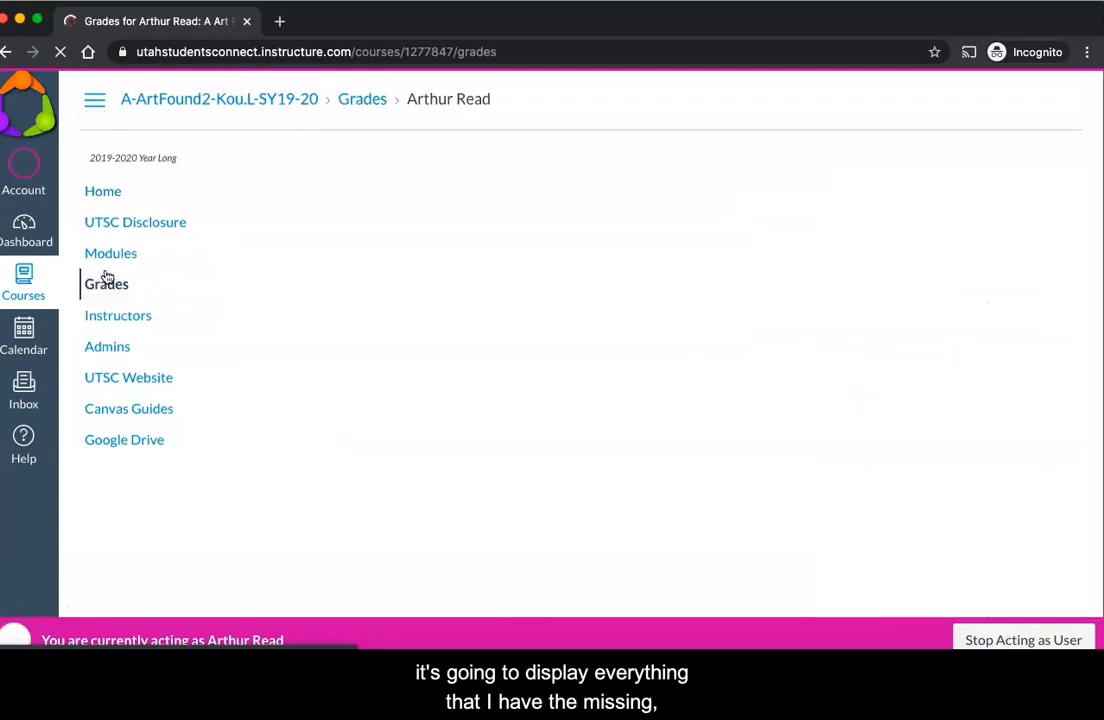
left_click(106, 283)
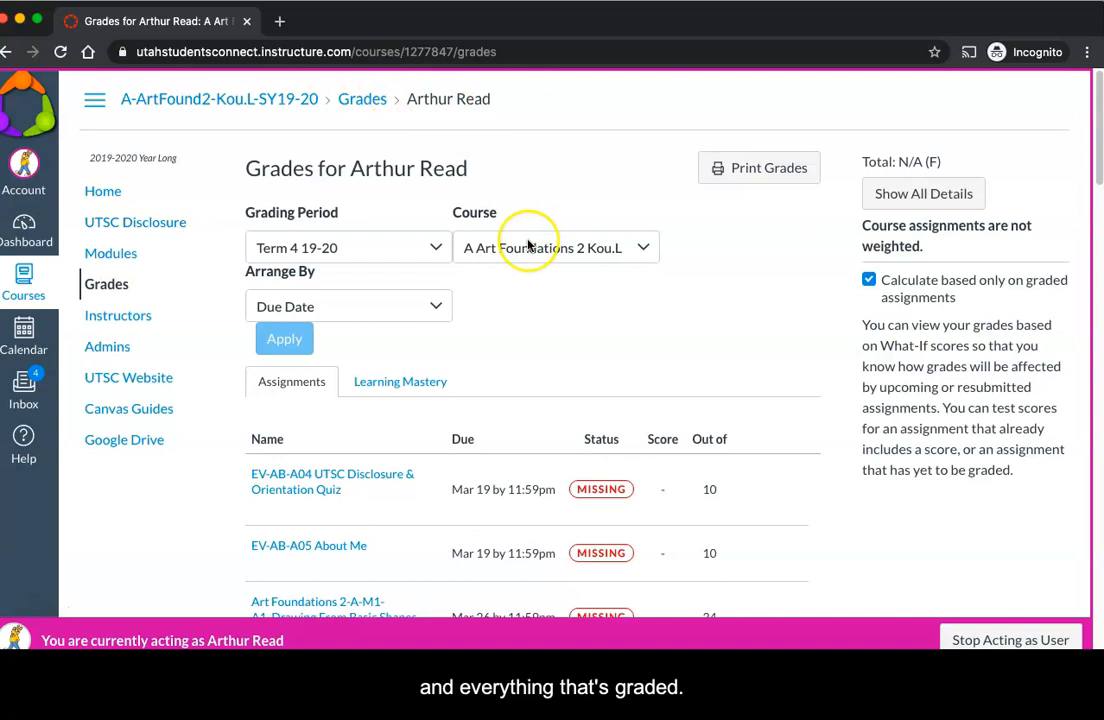
scroll("down", 3)
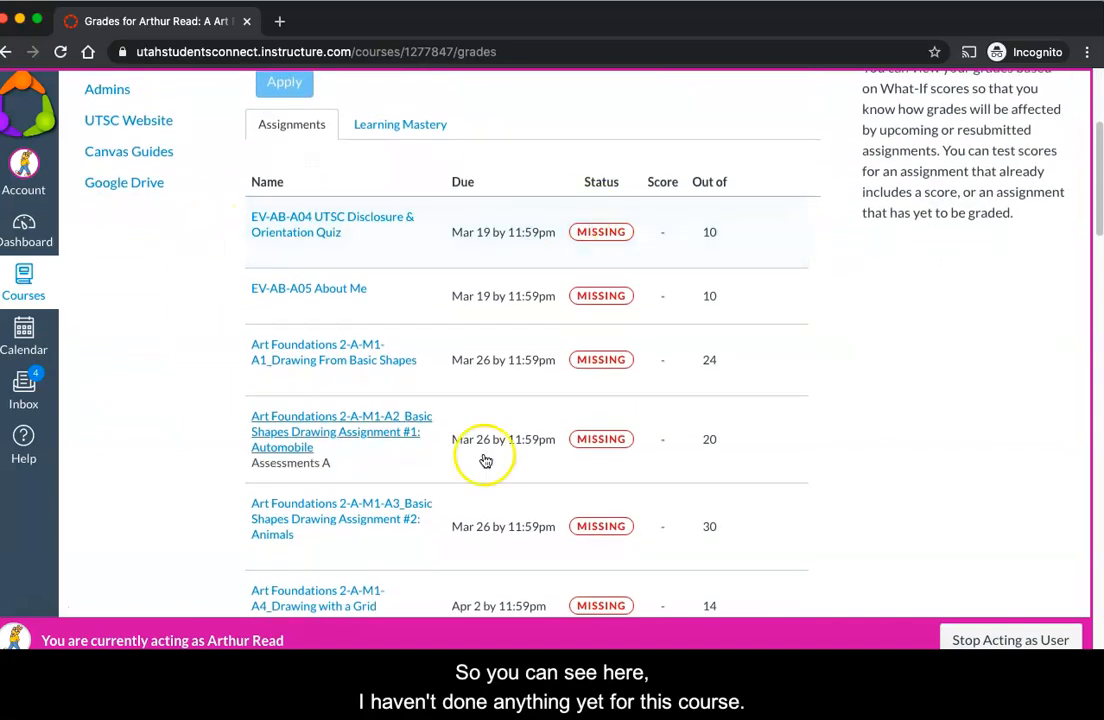
scroll("down", 3)
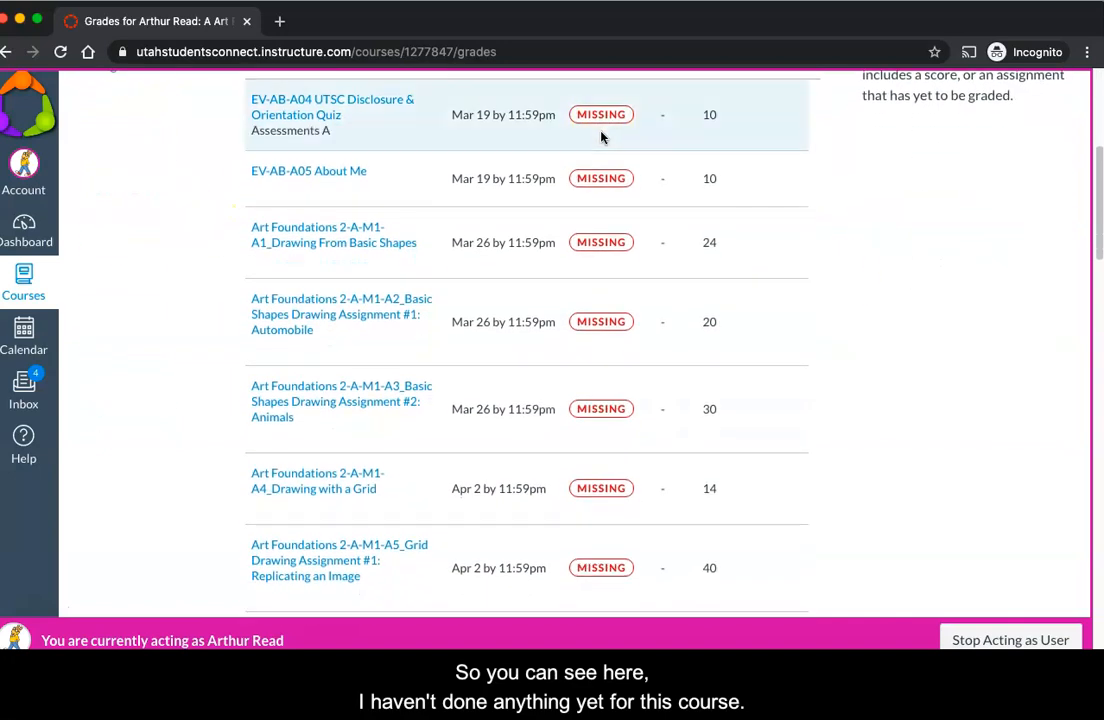
scroll("down", 3)
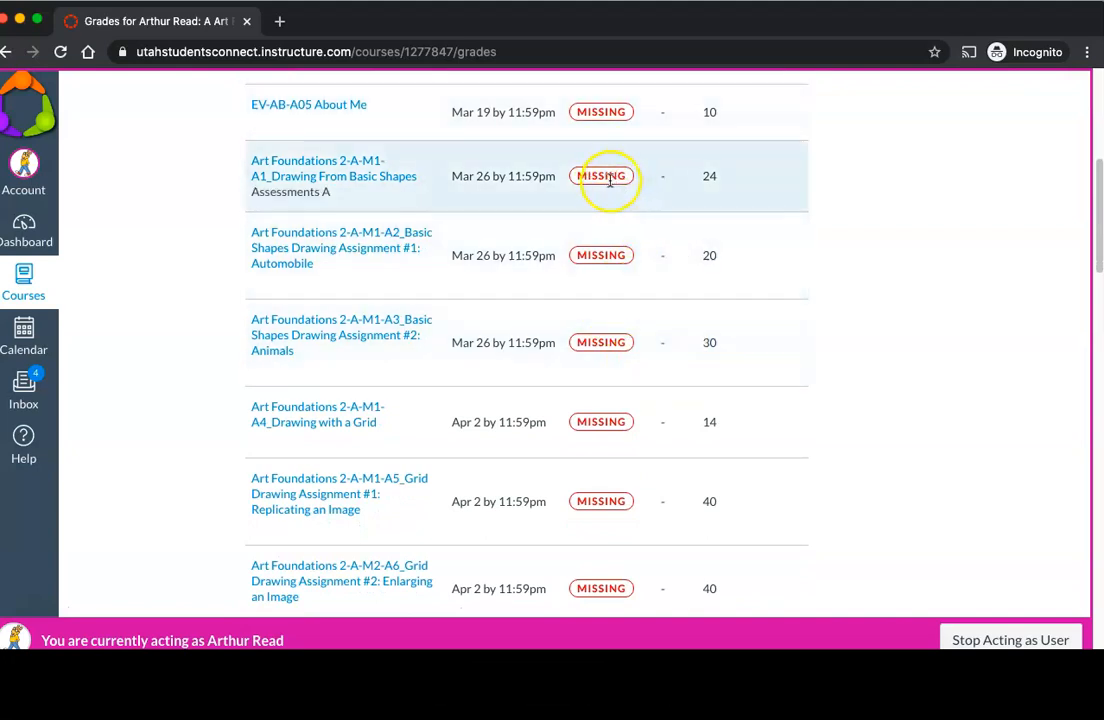
- Open the Drawing From Basic Shapes quiz page from the grades list
left_click(317, 168)
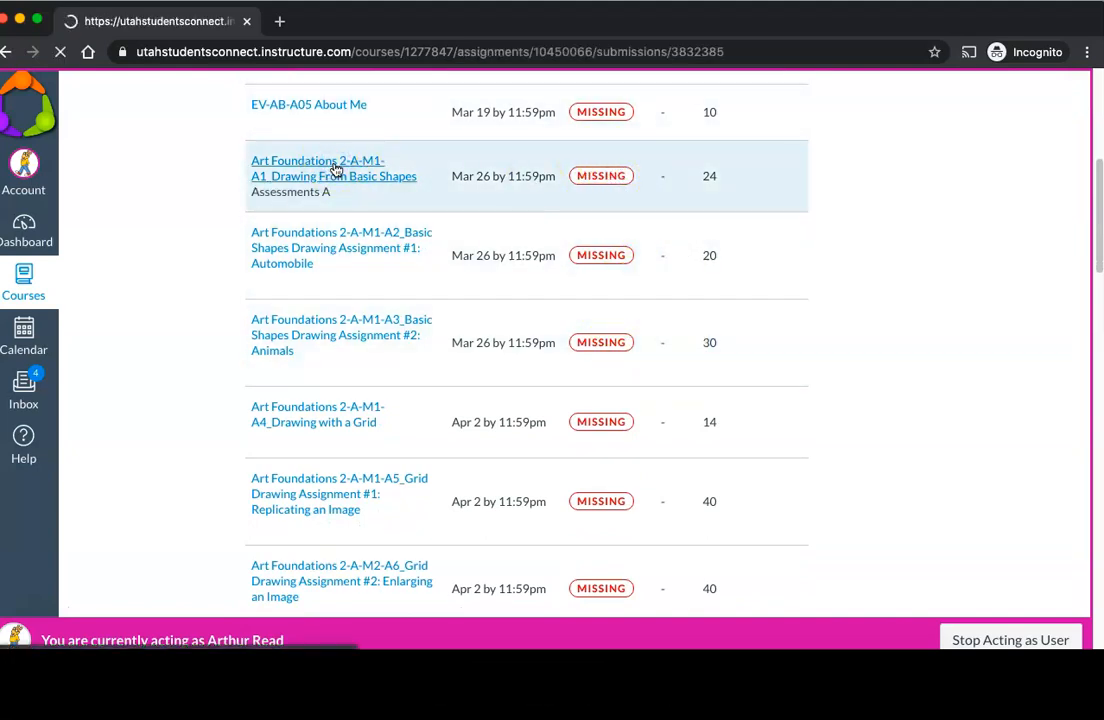
left_click(333, 168)
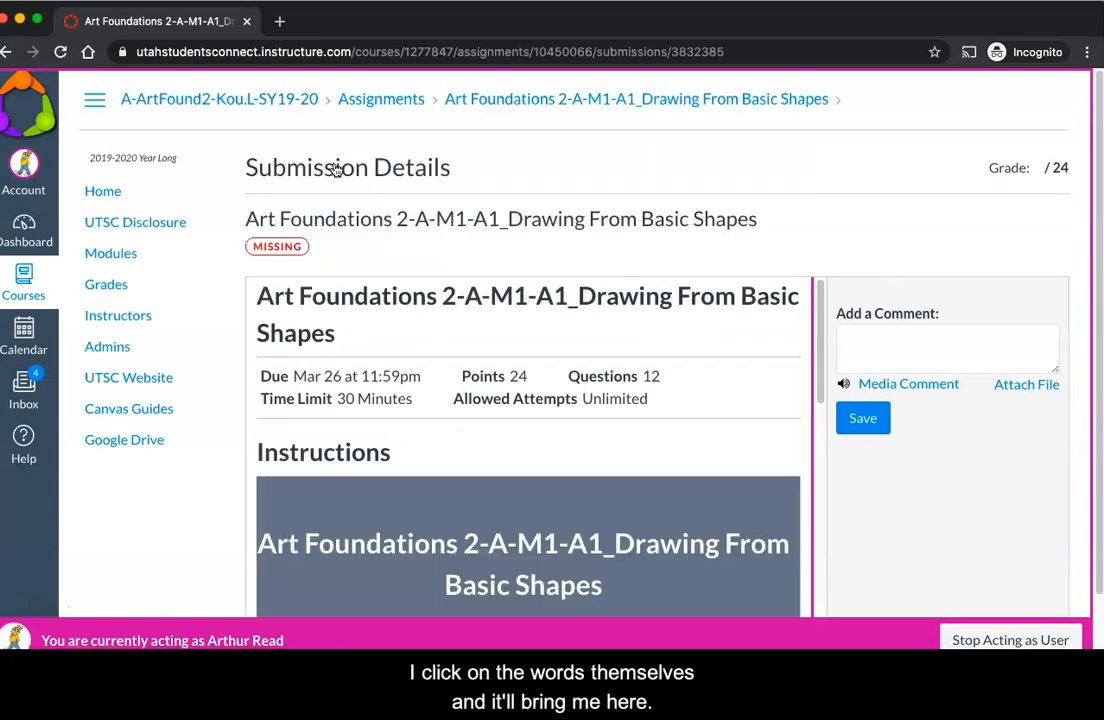
left_click(635, 99)
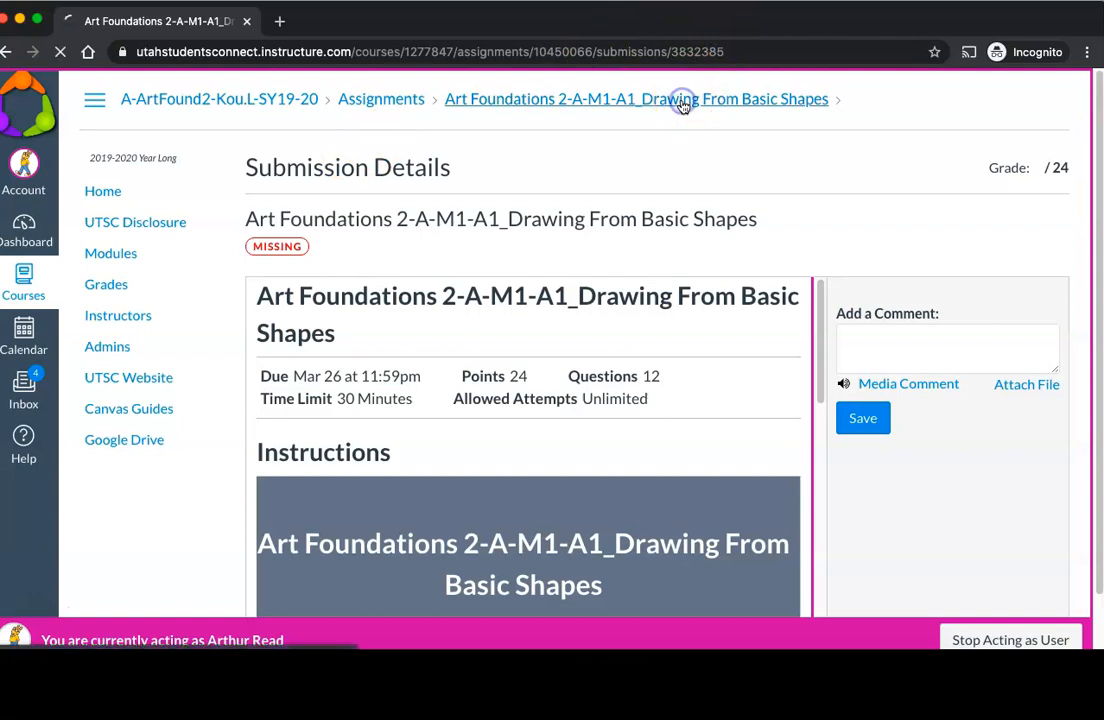
left_click(635, 98)
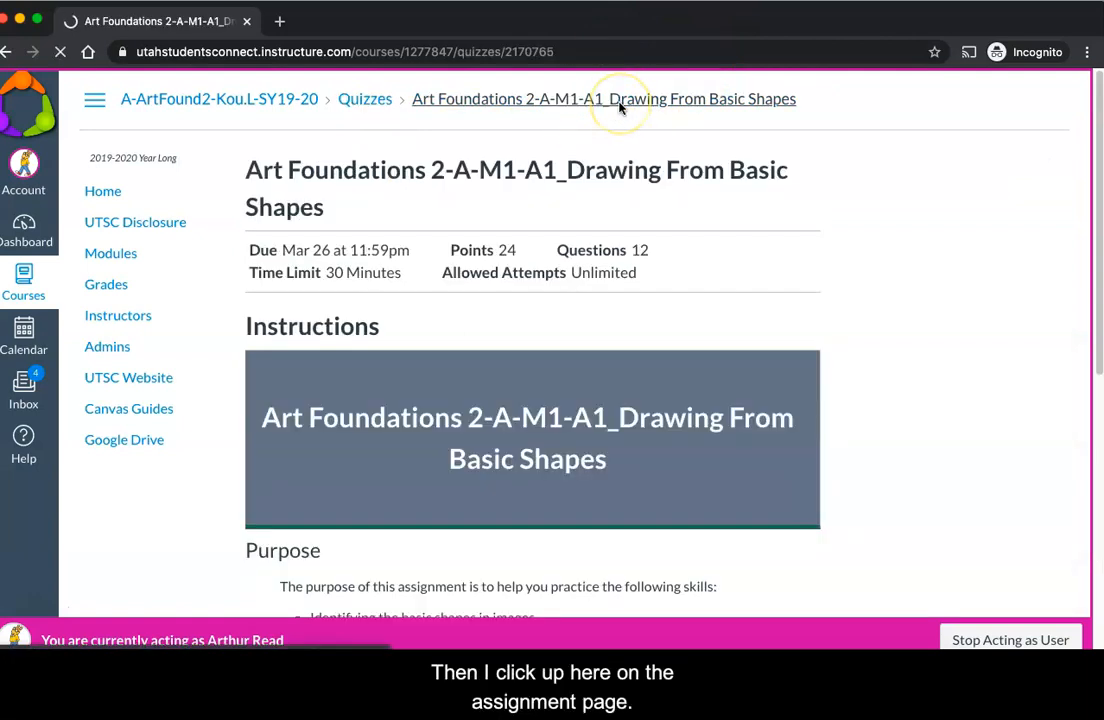
left_click(603, 98)
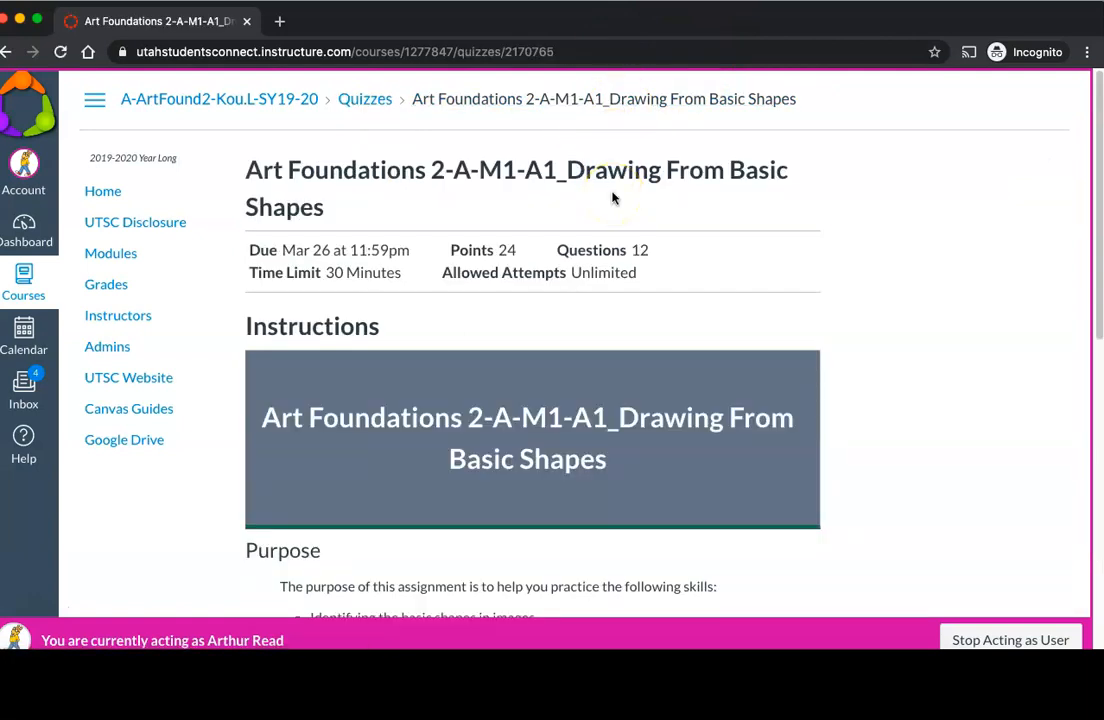
- Scroll the quiz instructions and open the Drawing From Basic Shapes Google Doc
scroll("down", 3)
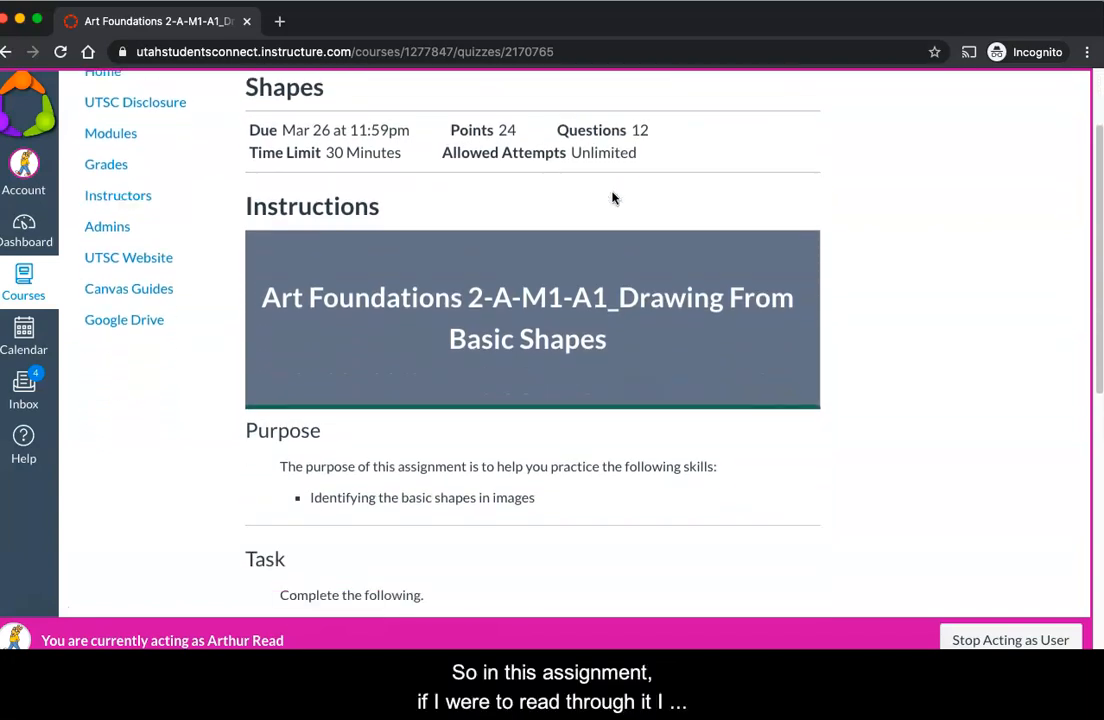
scroll("down", 3)
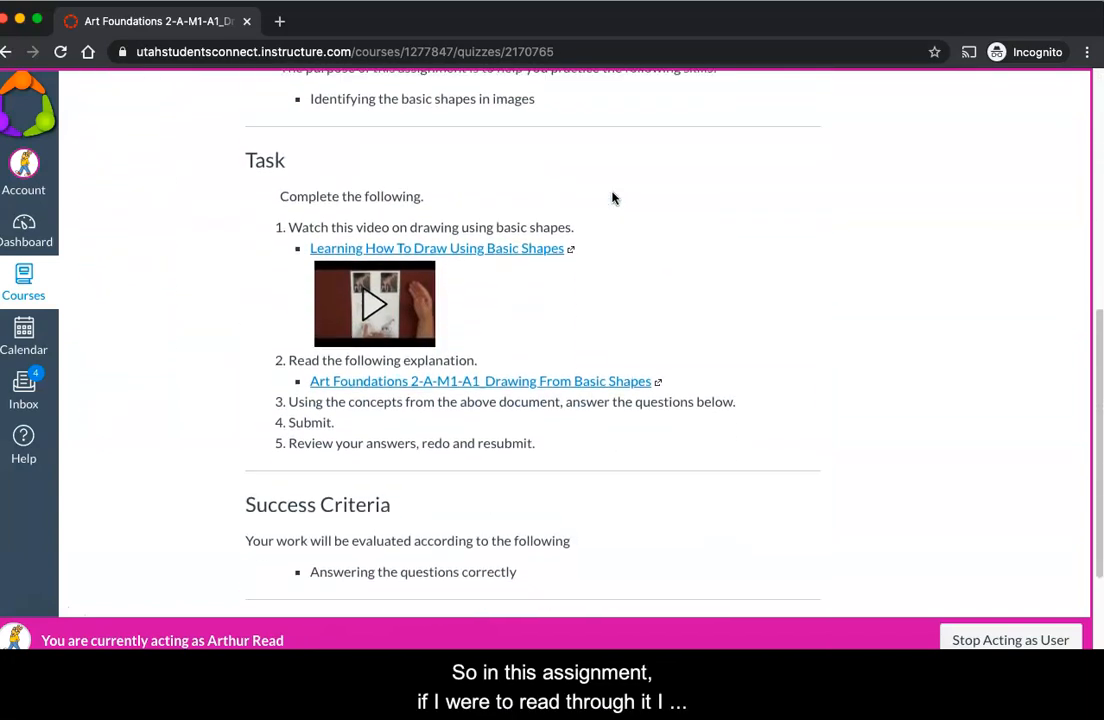
scroll("down", 3)
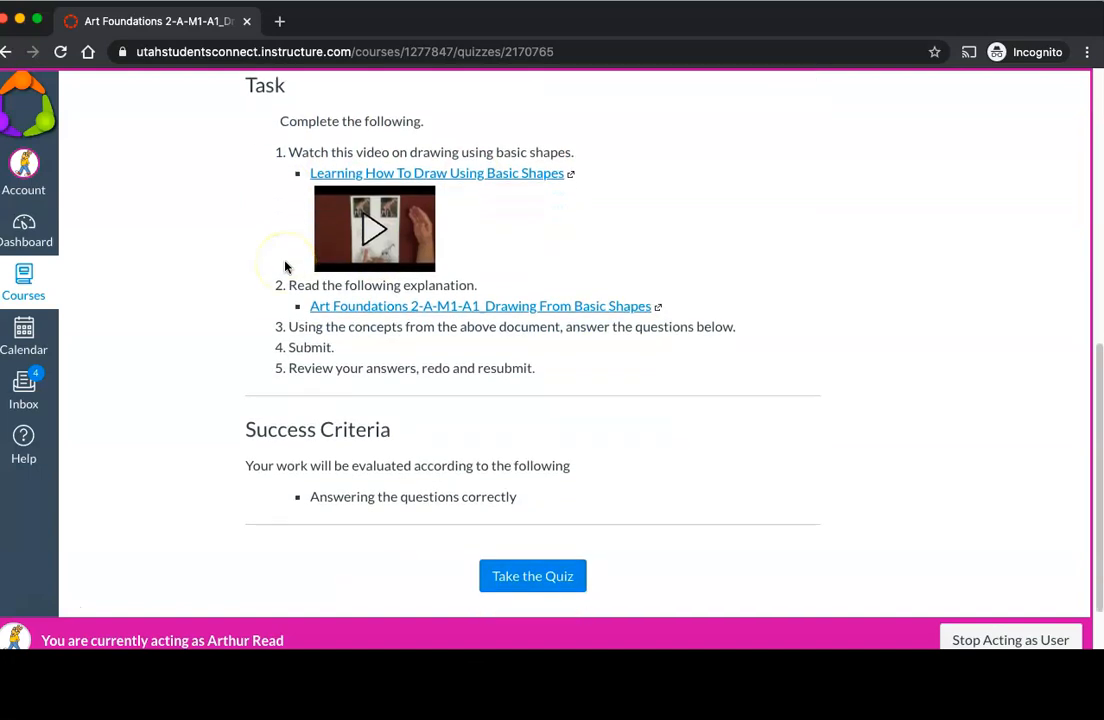
scroll("down", 3)
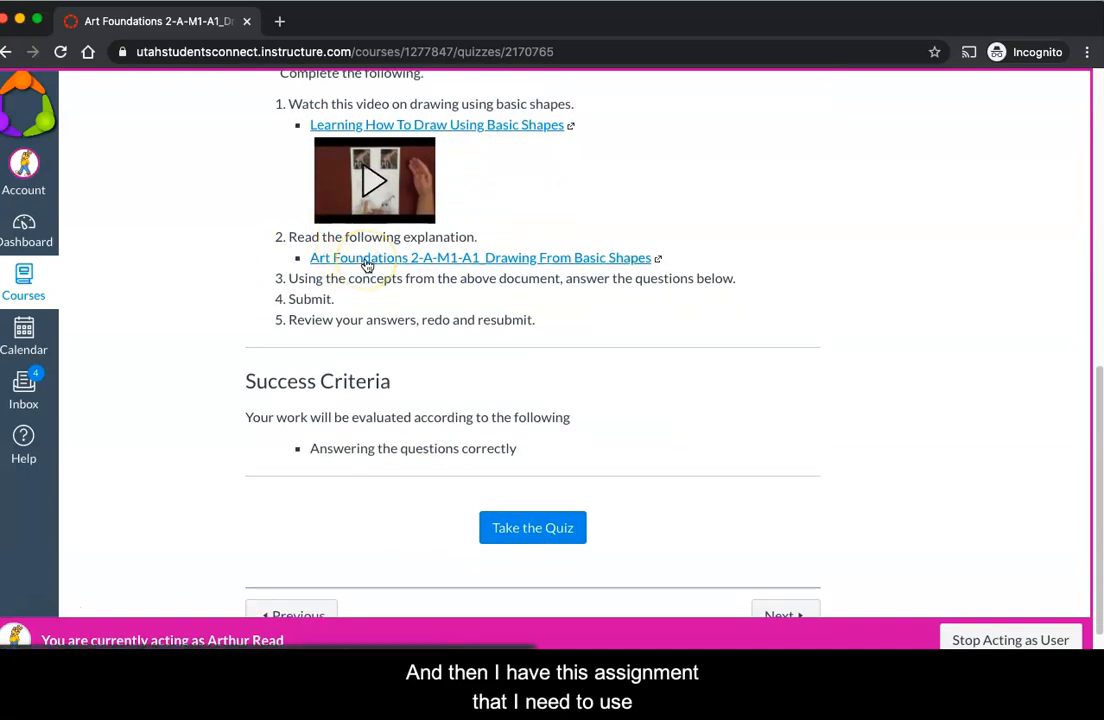
scroll("down", 3)
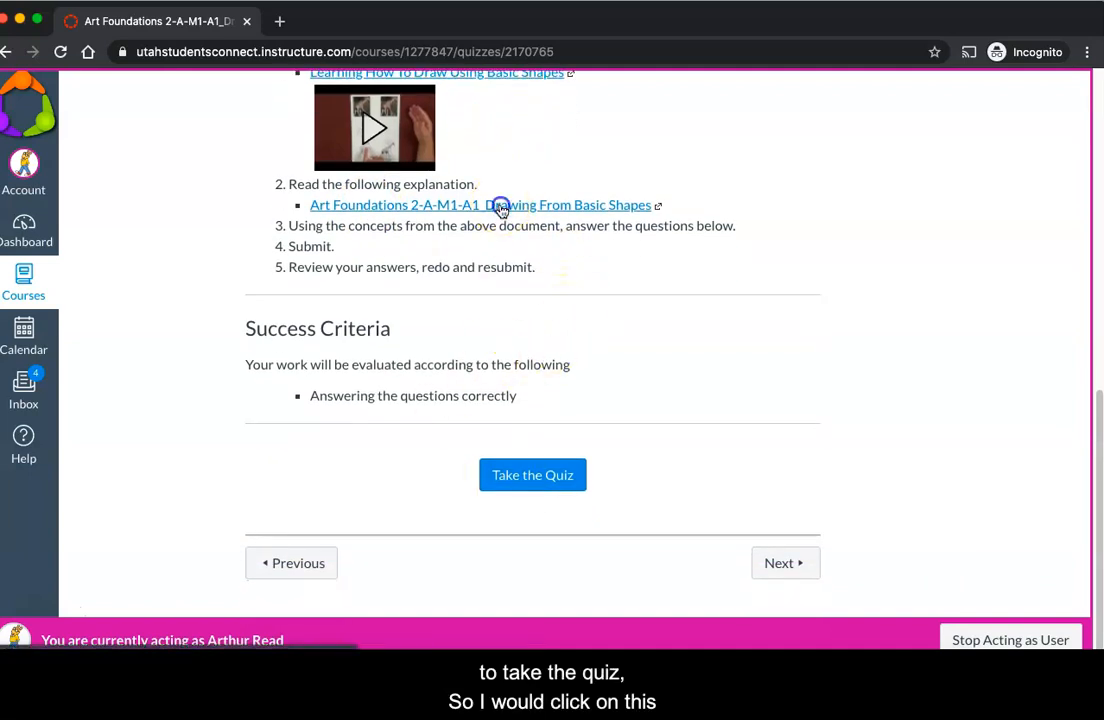
left_click(480, 205)
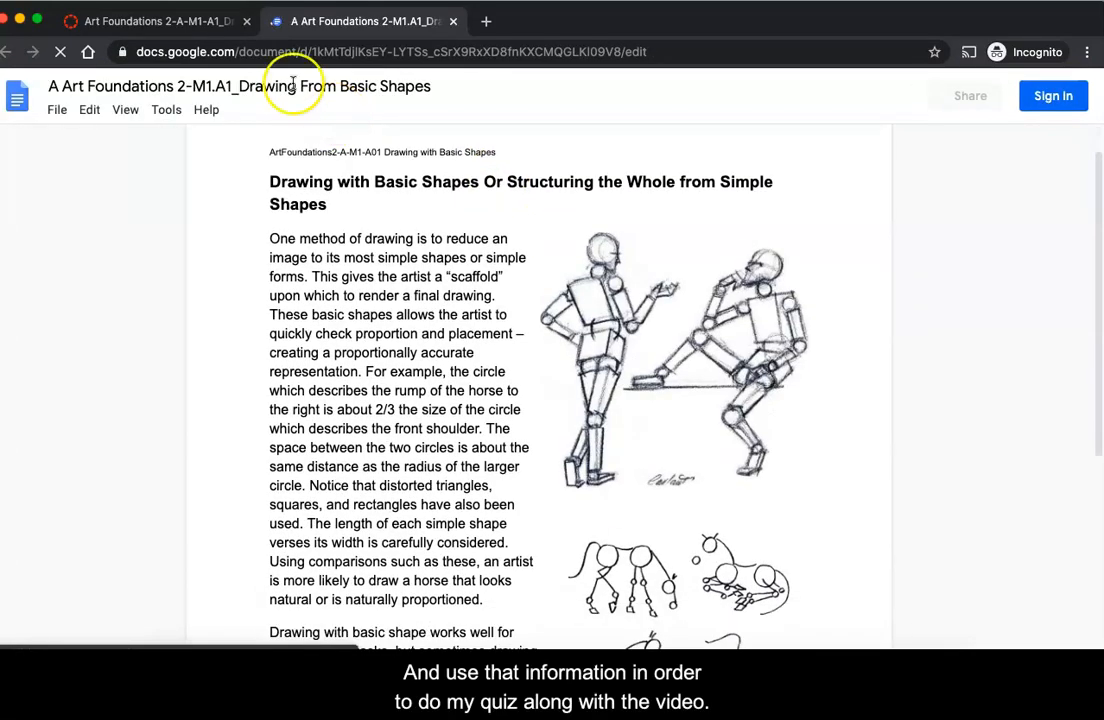
- Take the Drawing From Basic Shapes quiz and submit it unanswered, scoring 0 out of 24
left_click(155, 21)
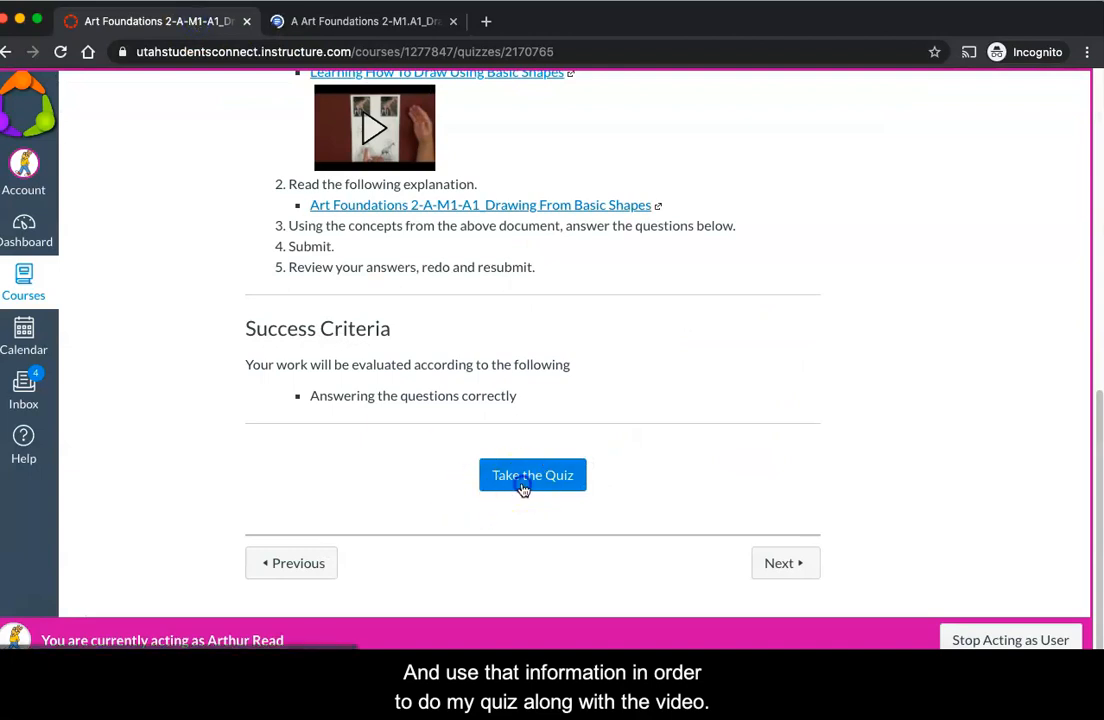
left_click(532, 475)
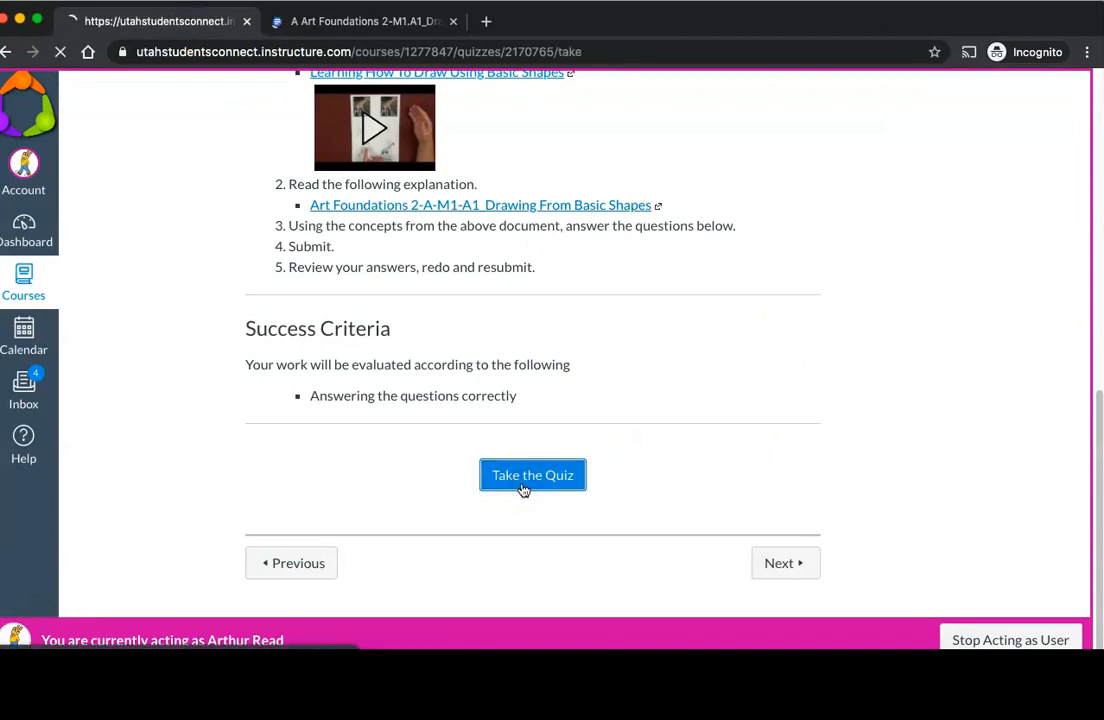
left_click(532, 474)
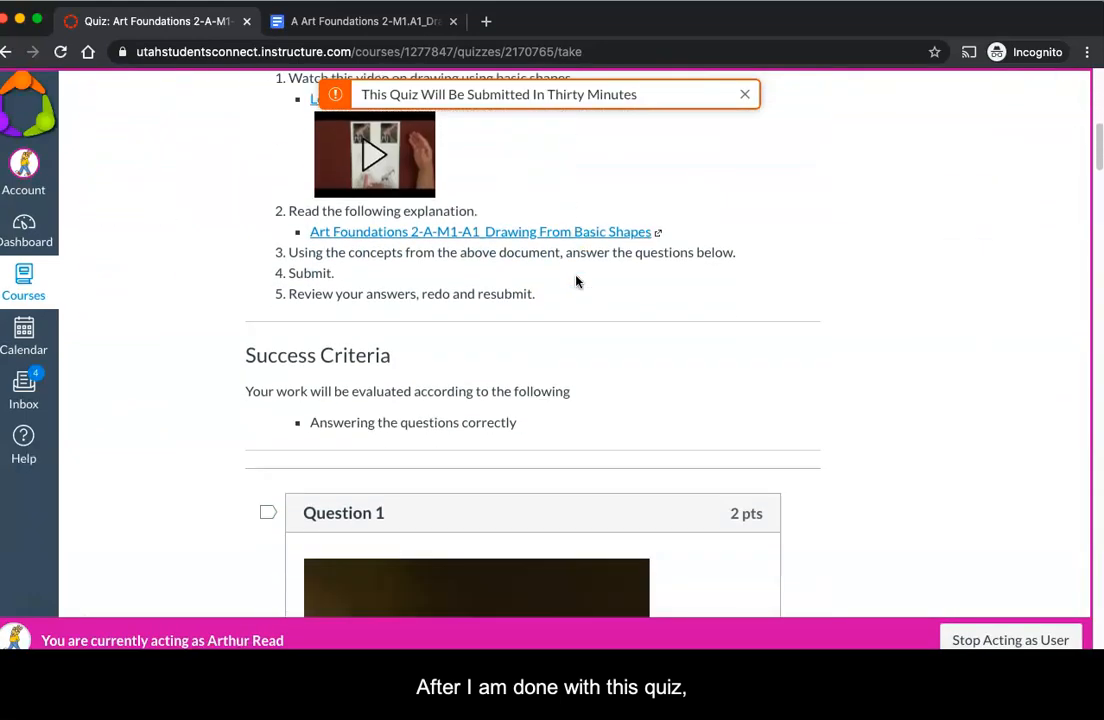
scroll("down", 3)
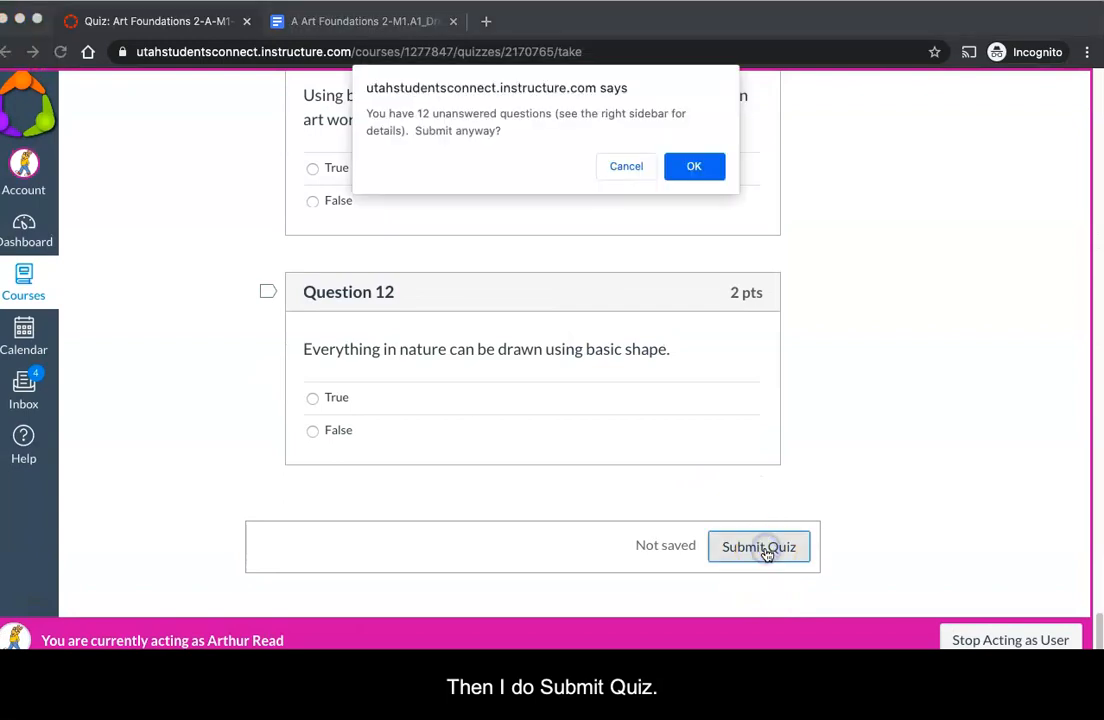
left_click(694, 166)
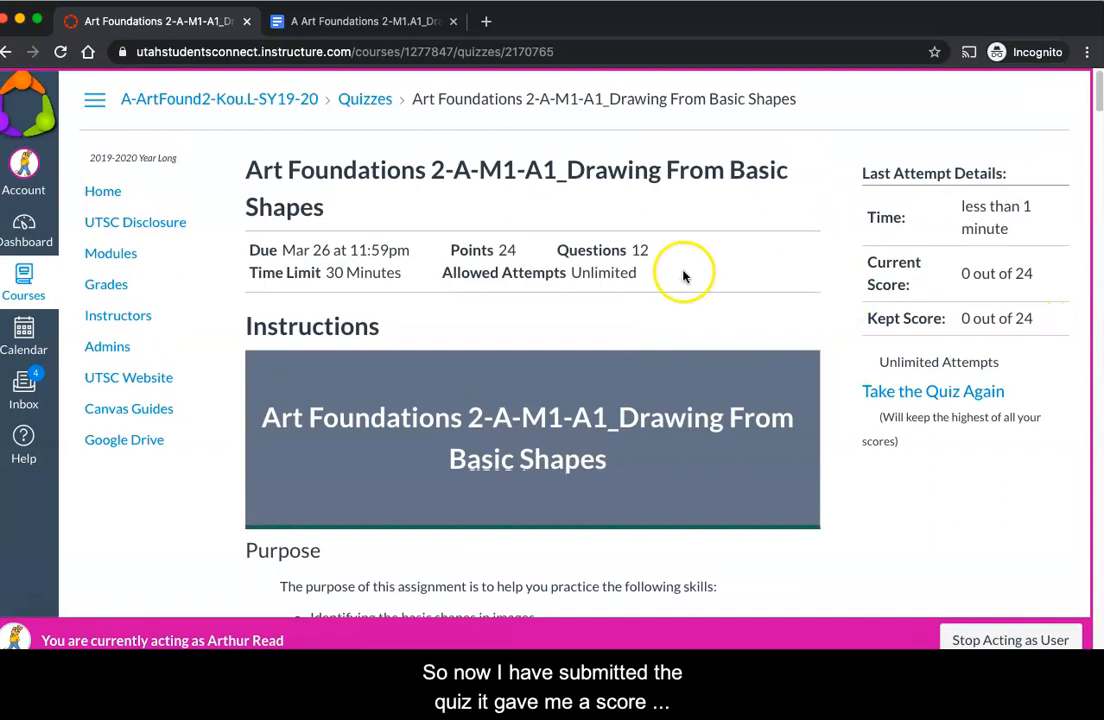
mouse_move(957, 217)
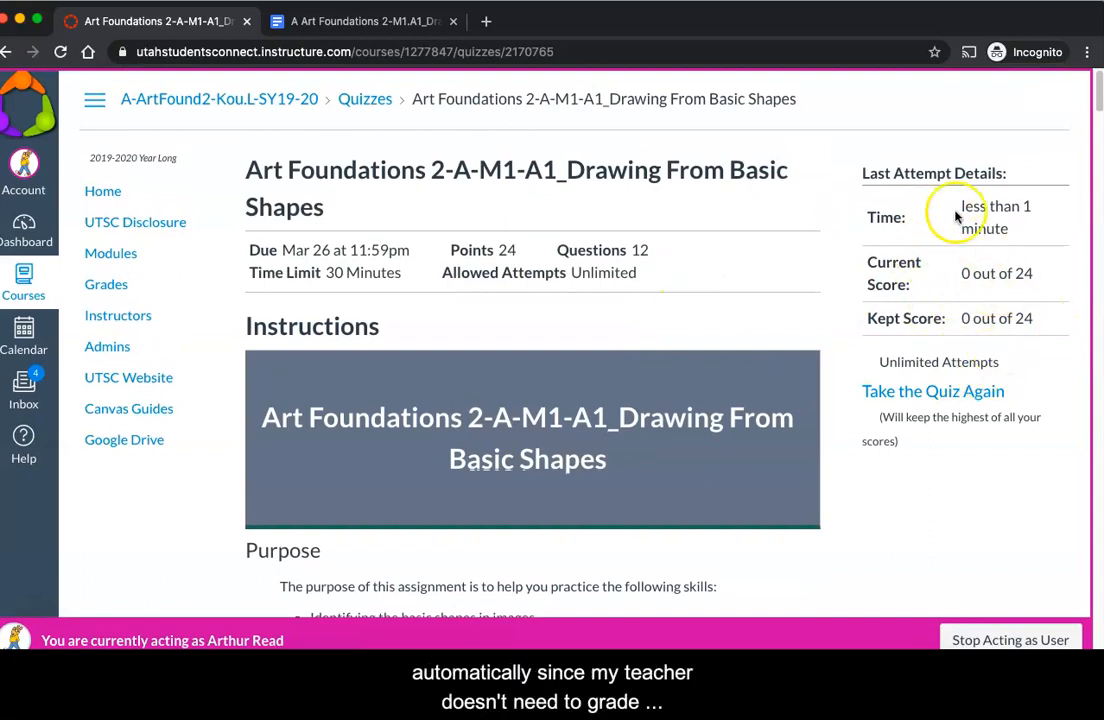
mouse_move(935, 273)
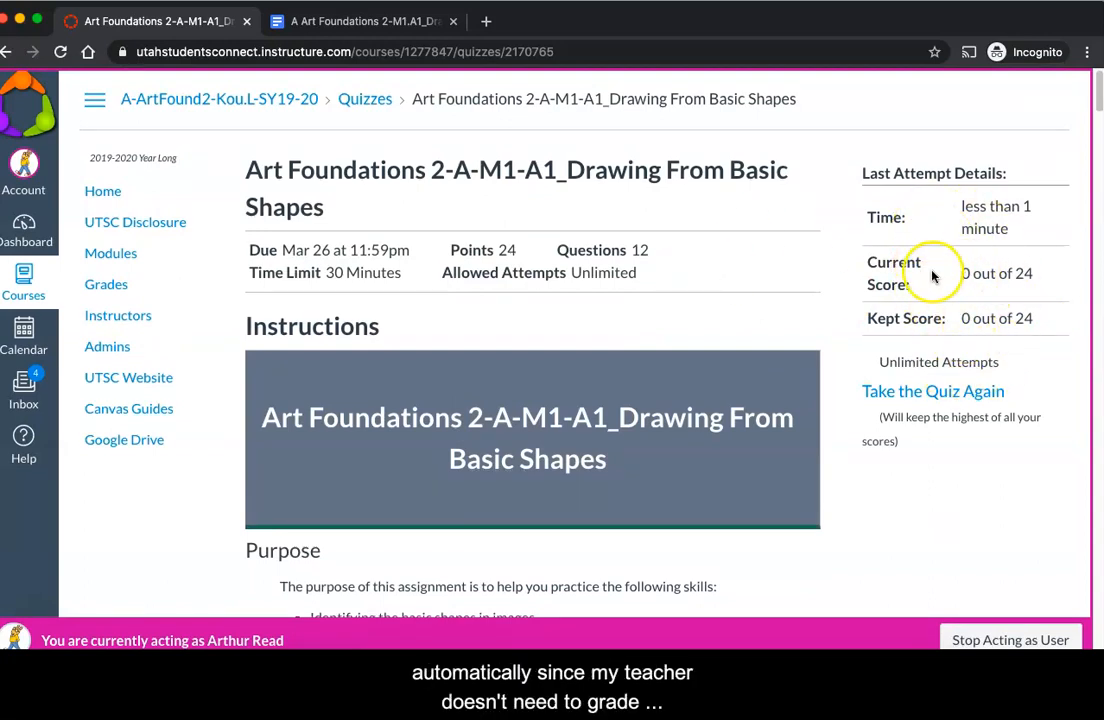
- Go to the course Grades page from the 0 out of 24 quiz results
left_click(106, 284)
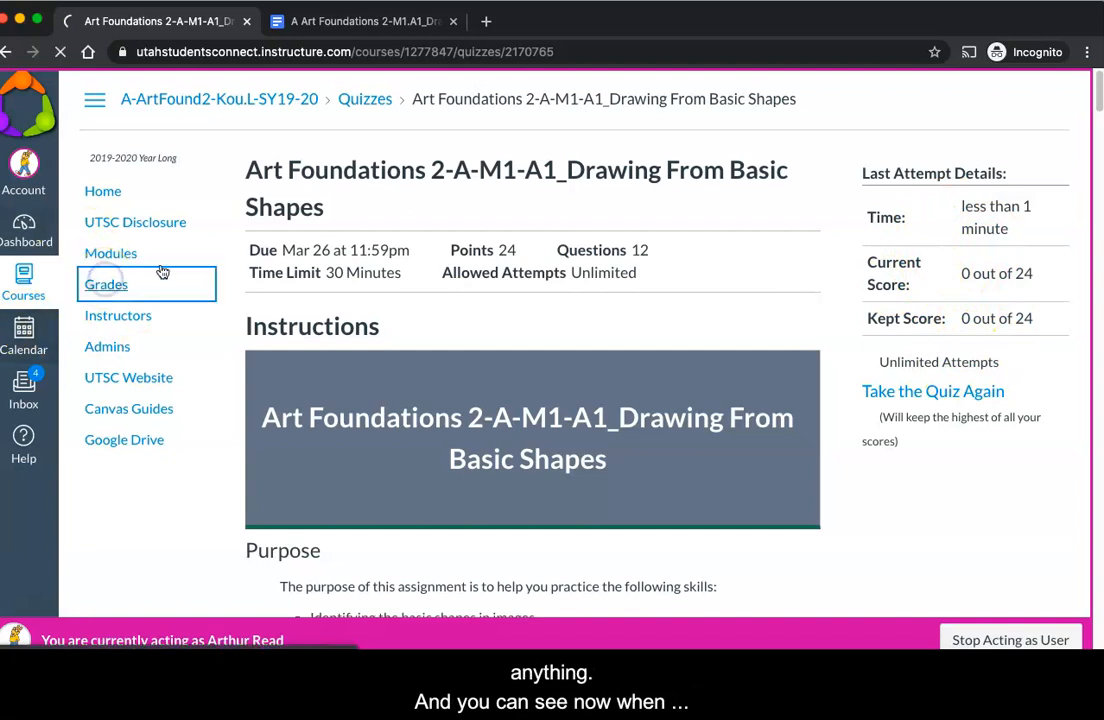
- Scroll Grades to see Drawing From Basic Shapes LATE at 0/24, Automobile still MISSING
left_click(106, 284)
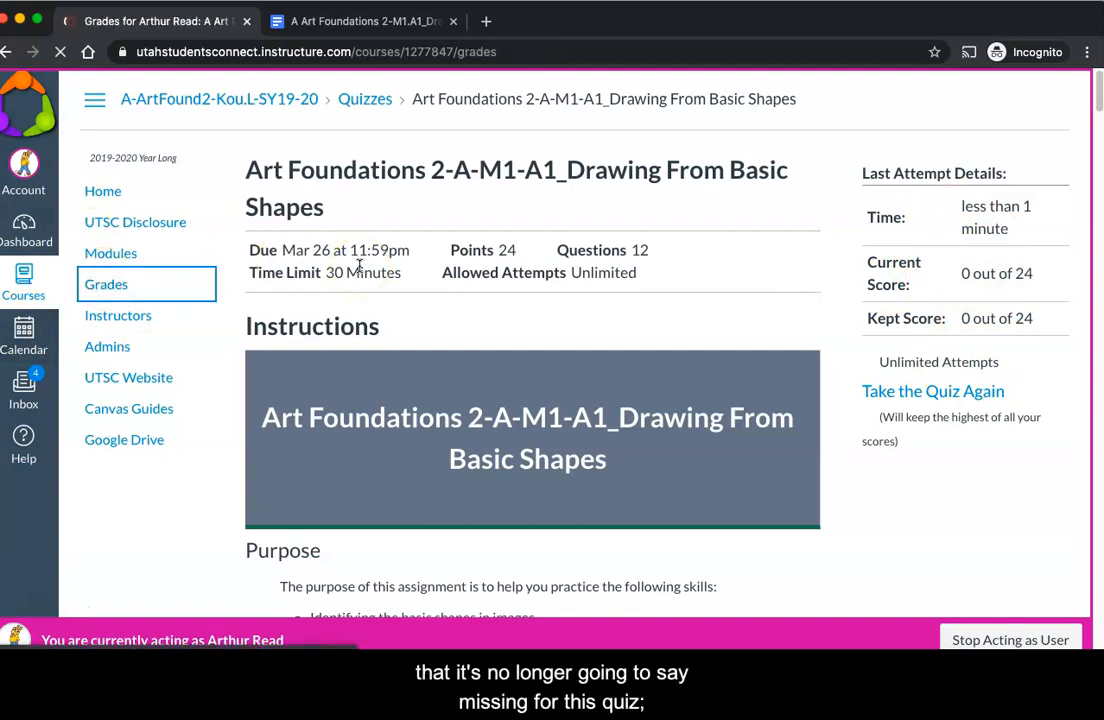
left_click(106, 284)
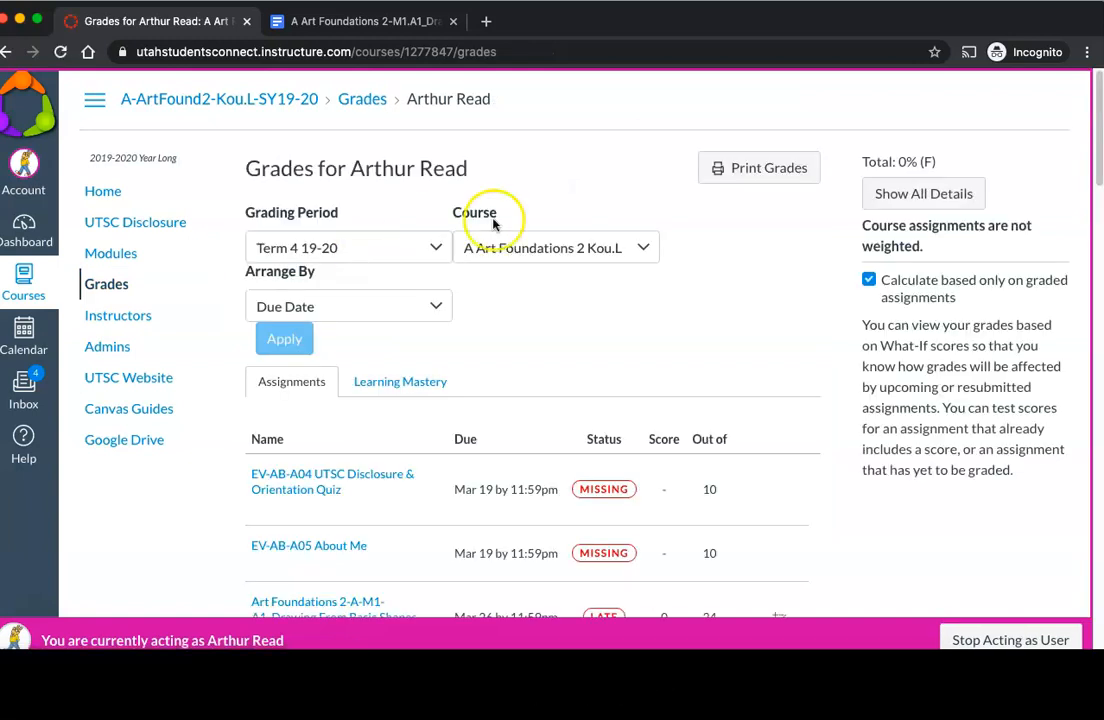
scroll("down", 3)
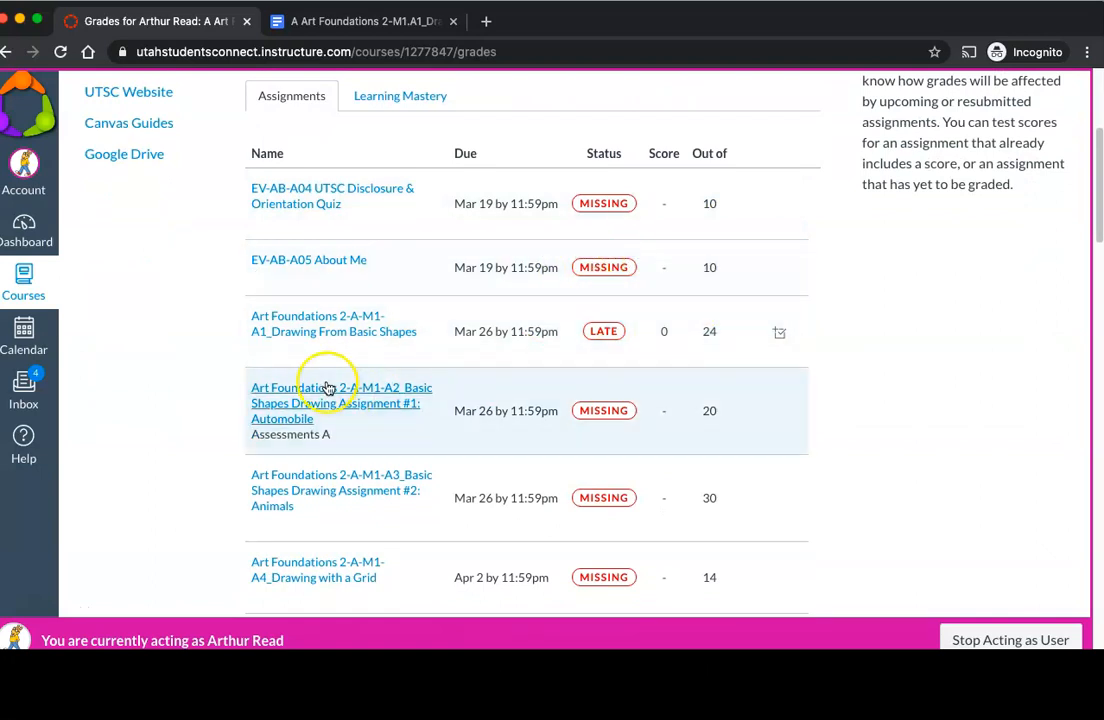
scroll("down", 3)
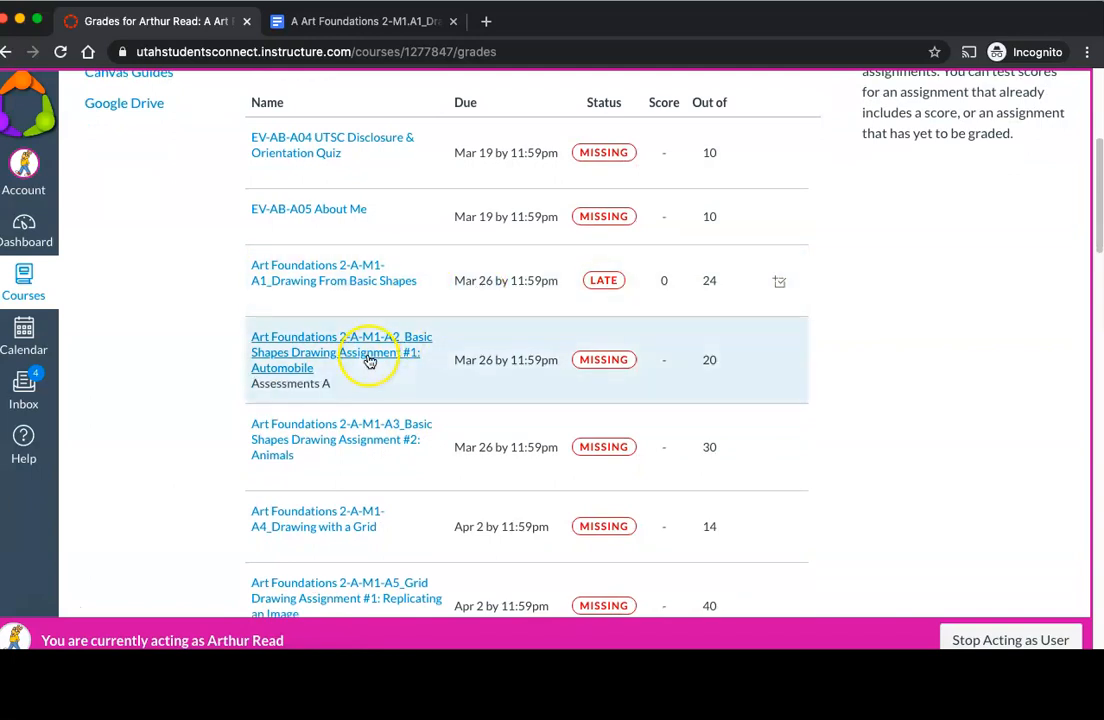
- Open the Automobile assignment page via its breadcrumb and scroll to the Task section
left_click(341, 352)
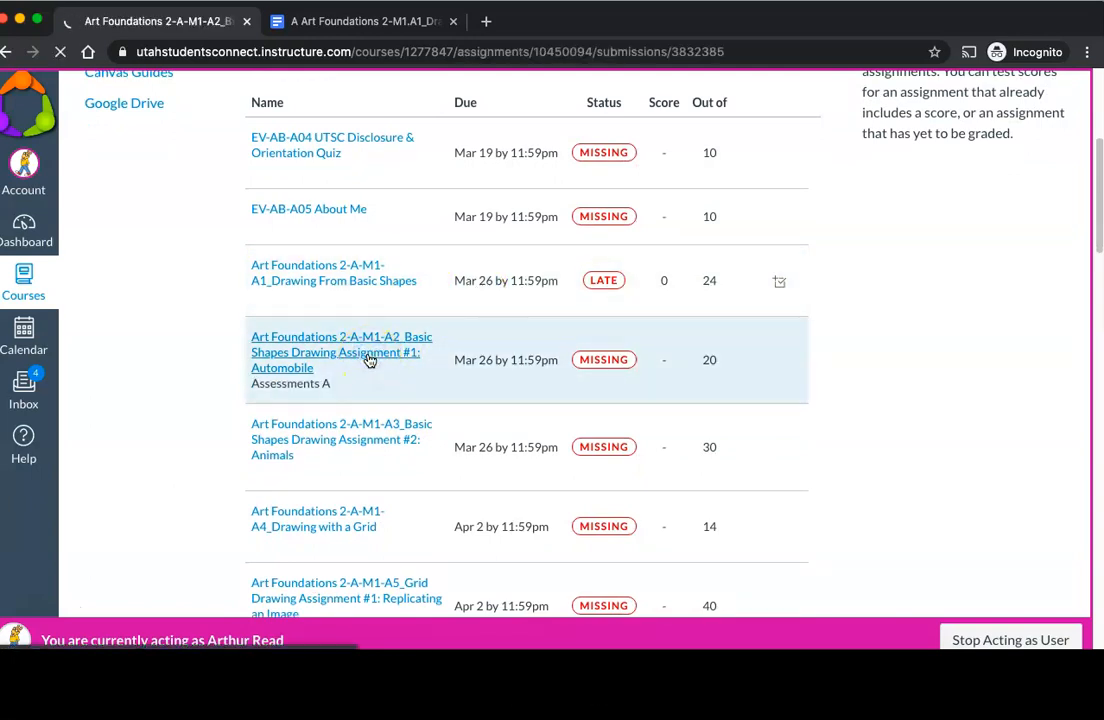
left_click(341, 352)
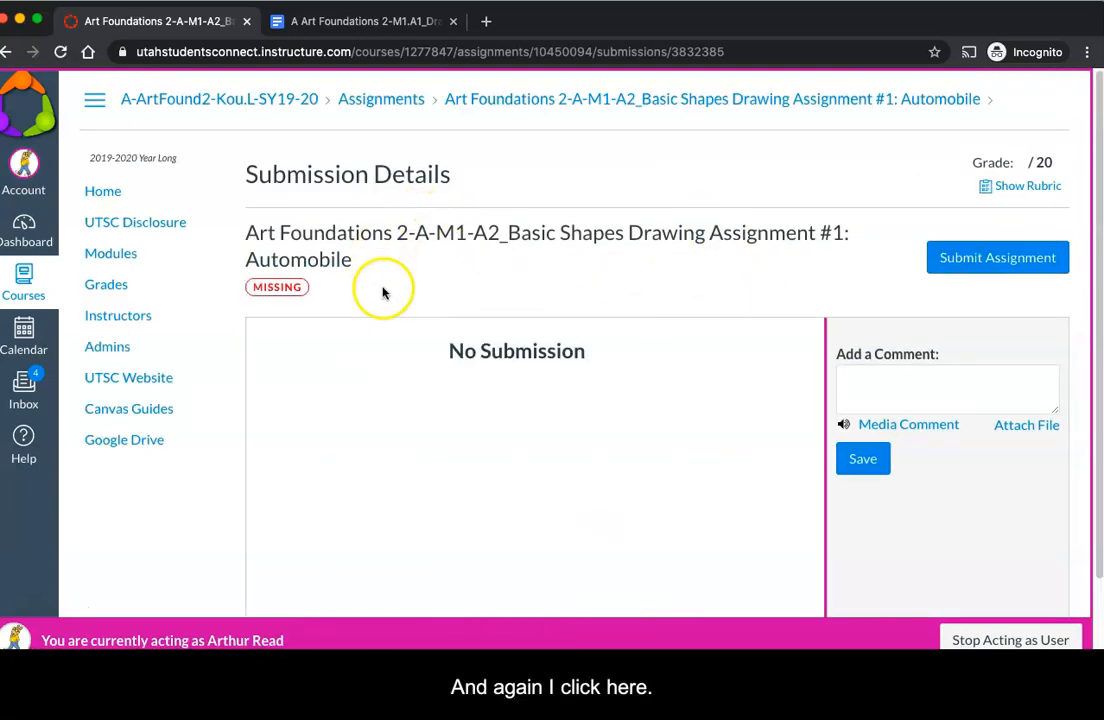
left_click(713, 98)
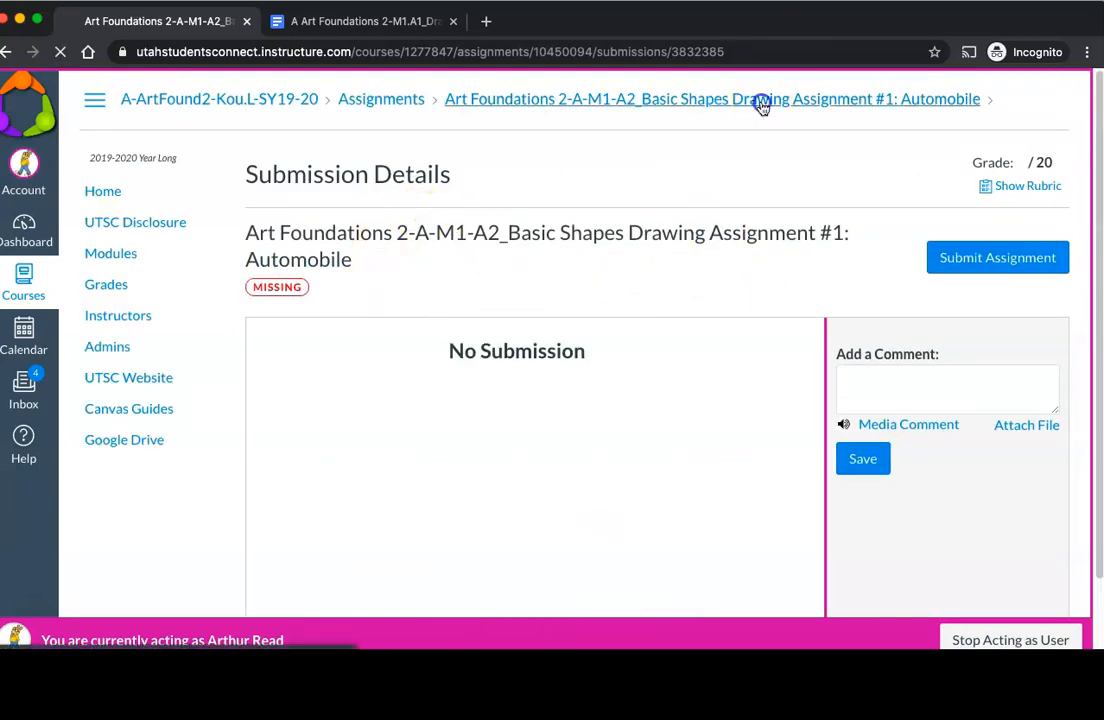
left_click(712, 98)
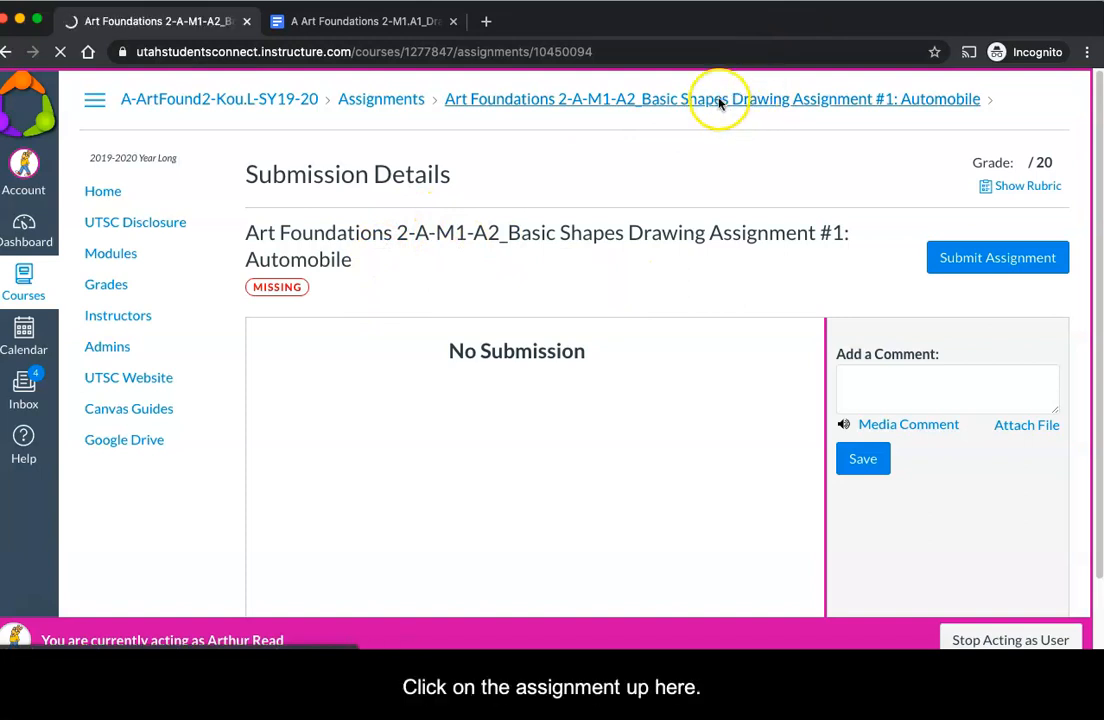
left_click(712, 98)
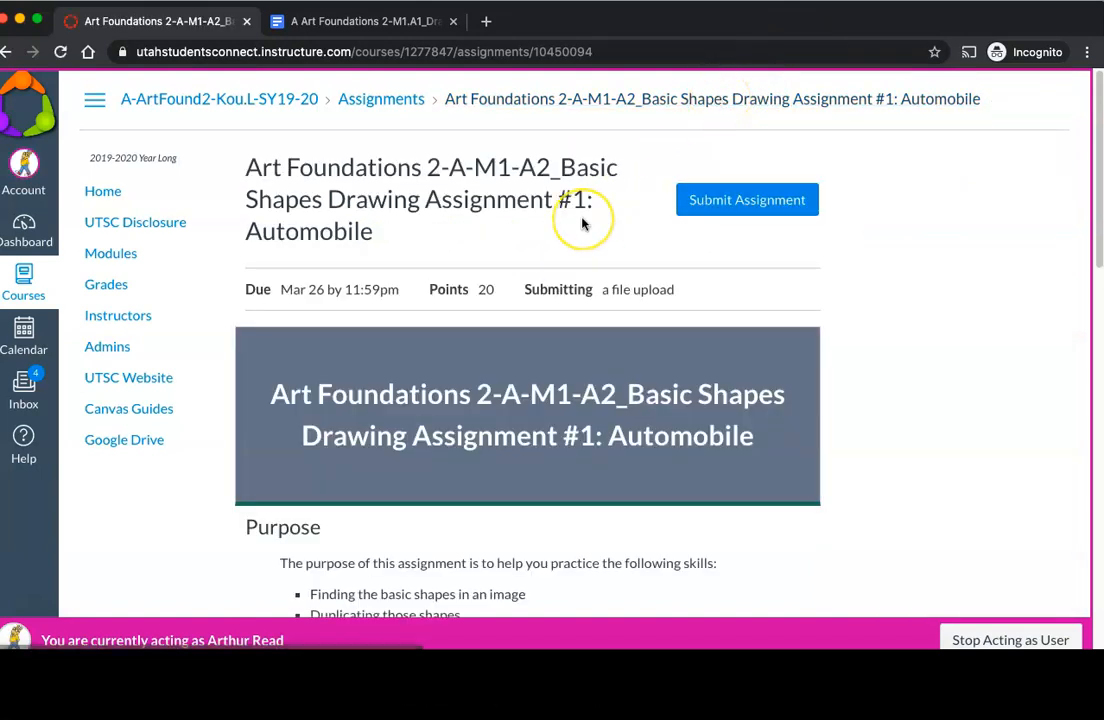
scroll("down", 3)
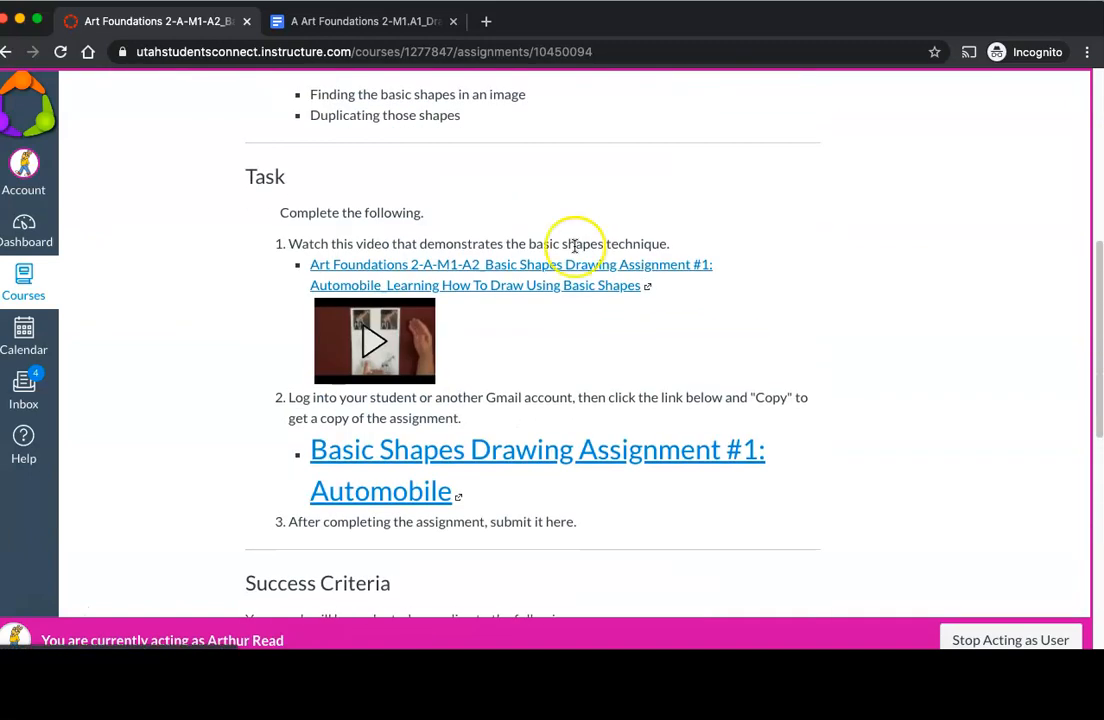
- Open the 'Basic Shapes Drawing Assignment #1: Automobile' doc, scroll it, and start signing in
left_click(537, 449)
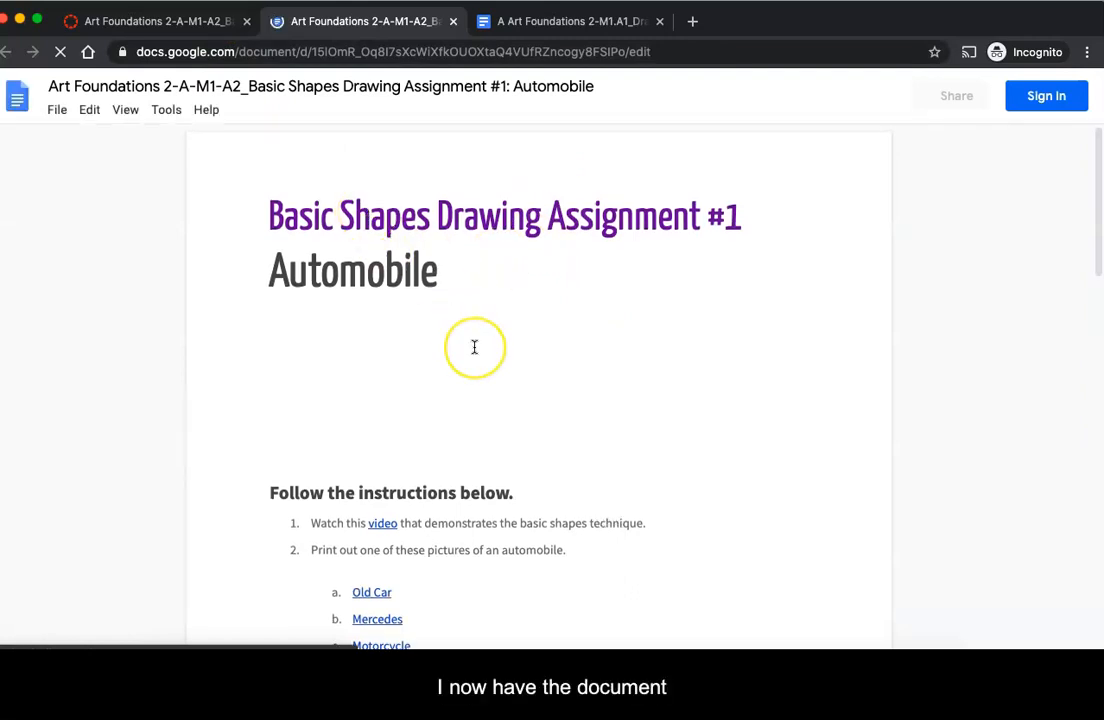
scroll("down", 3)
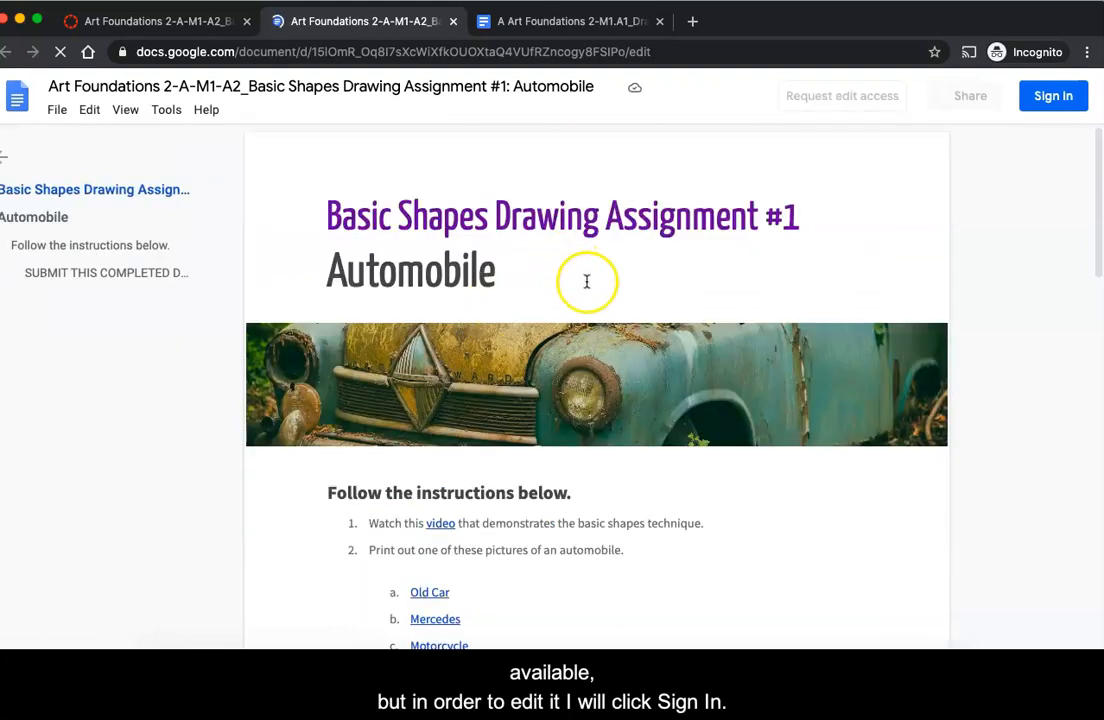
left_click(1053, 95)
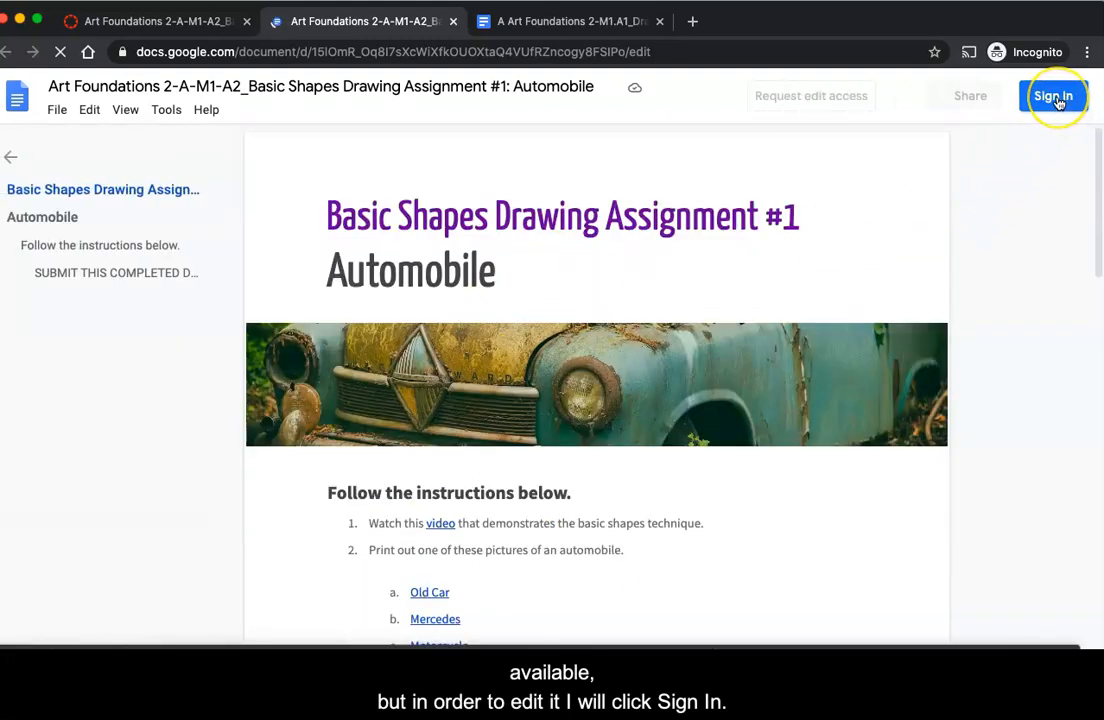
left_click(1053, 95)
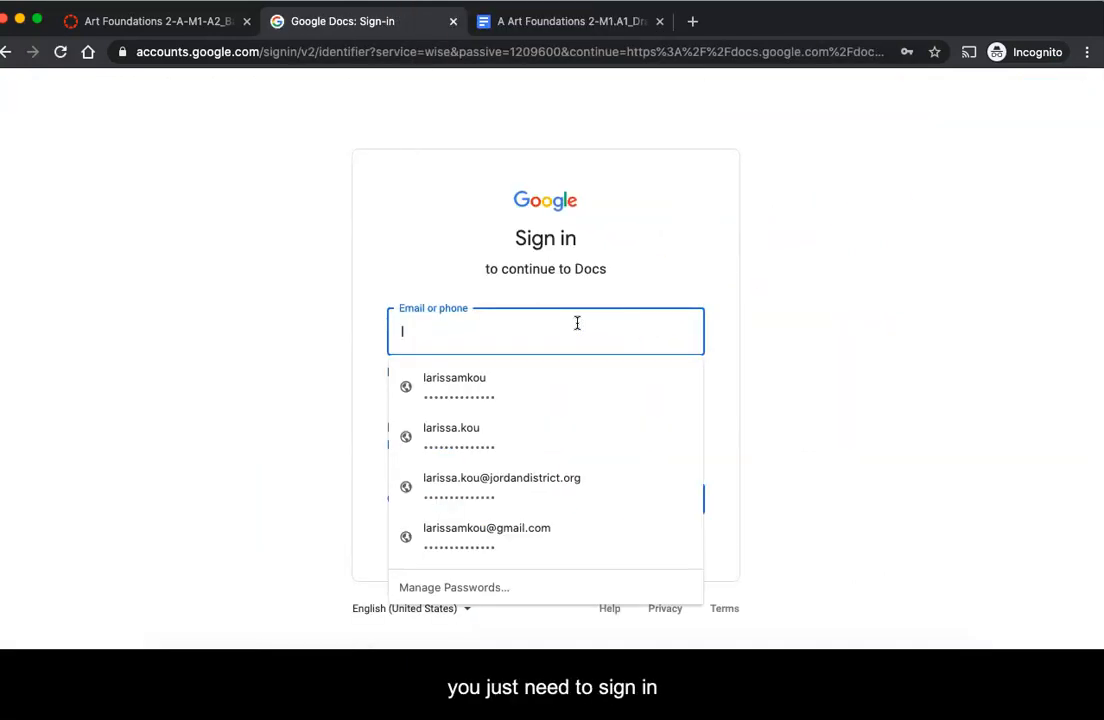
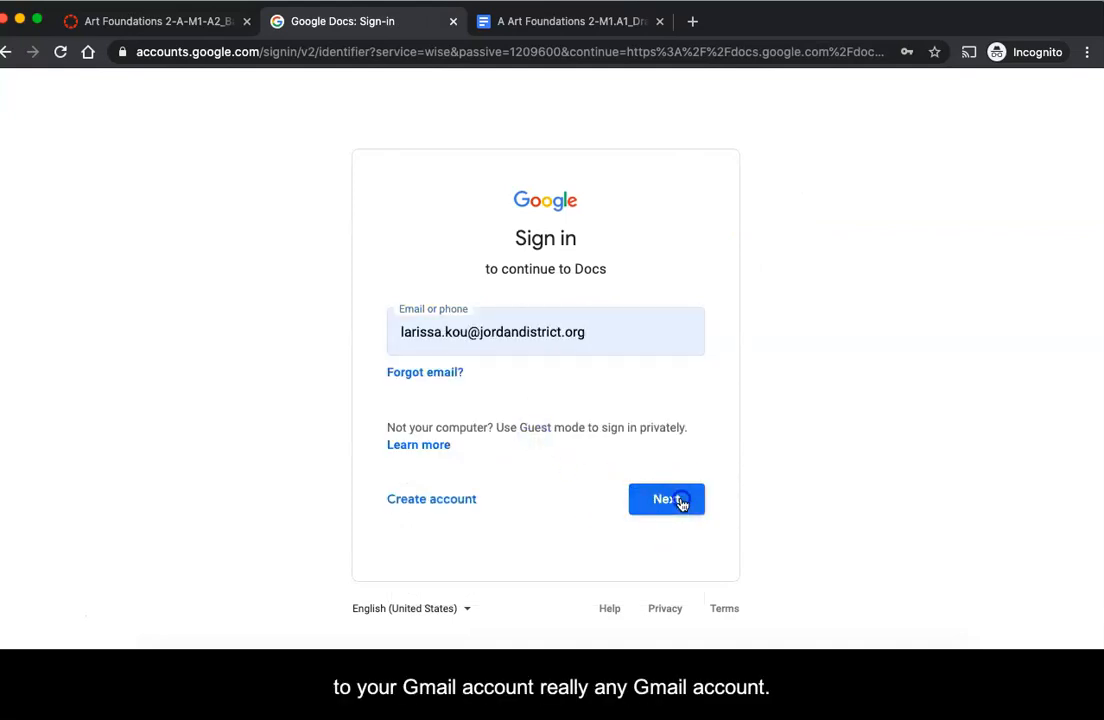
left_click(666, 499)
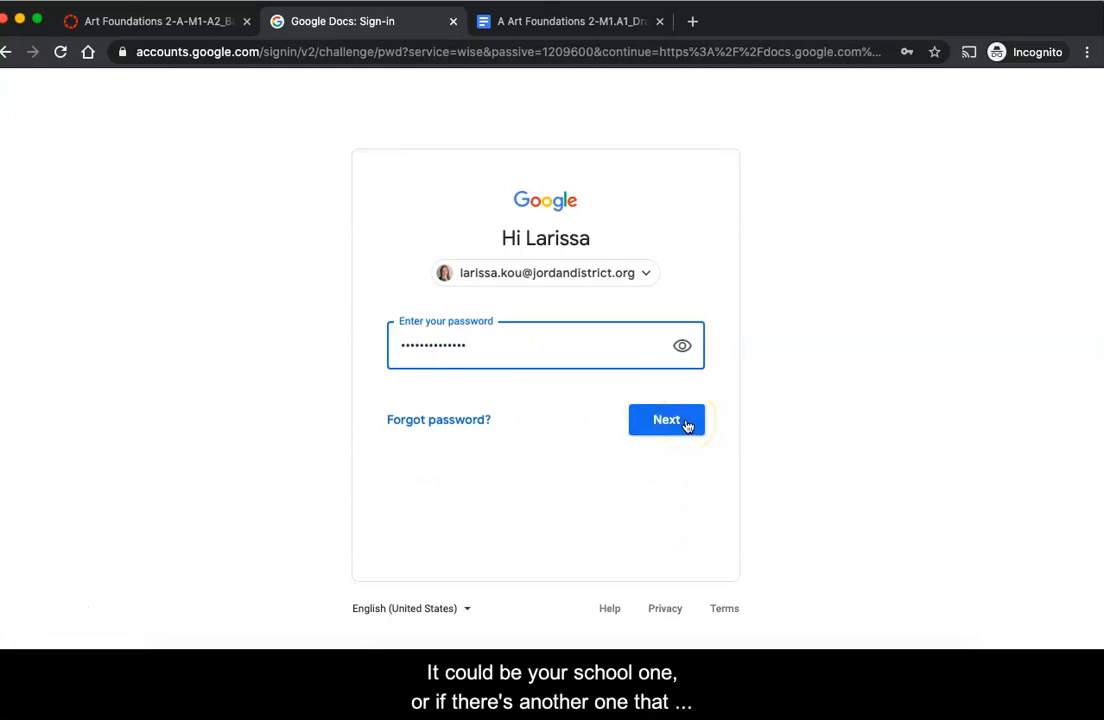
left_click(666, 419)
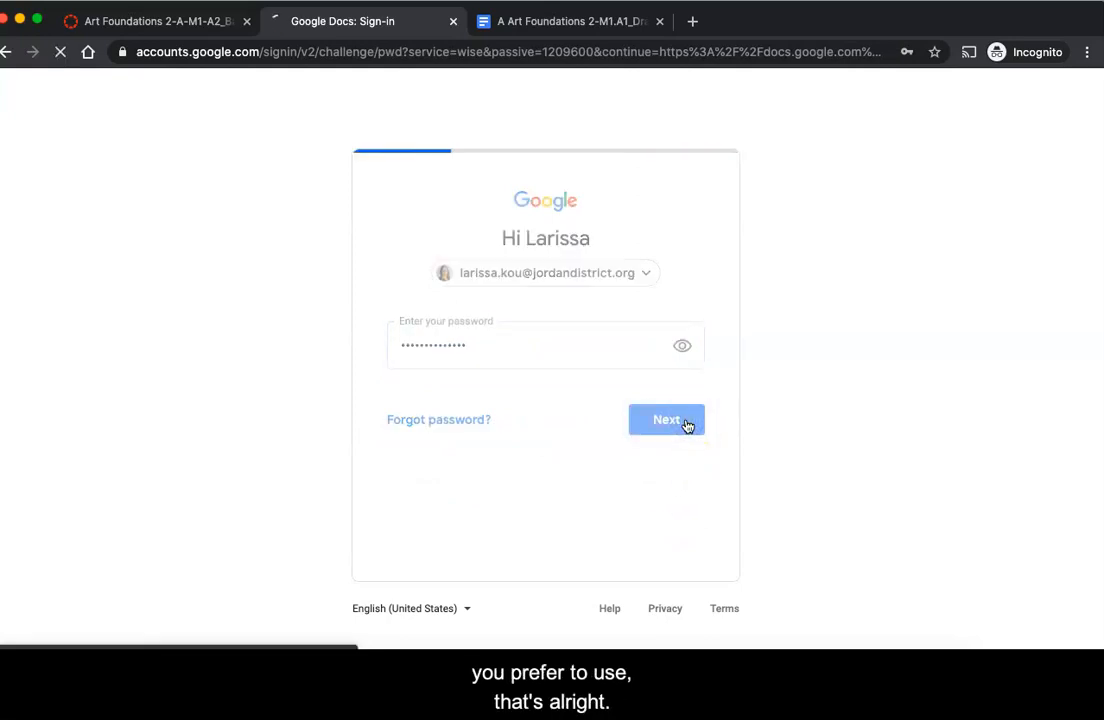
left_click(666, 419)
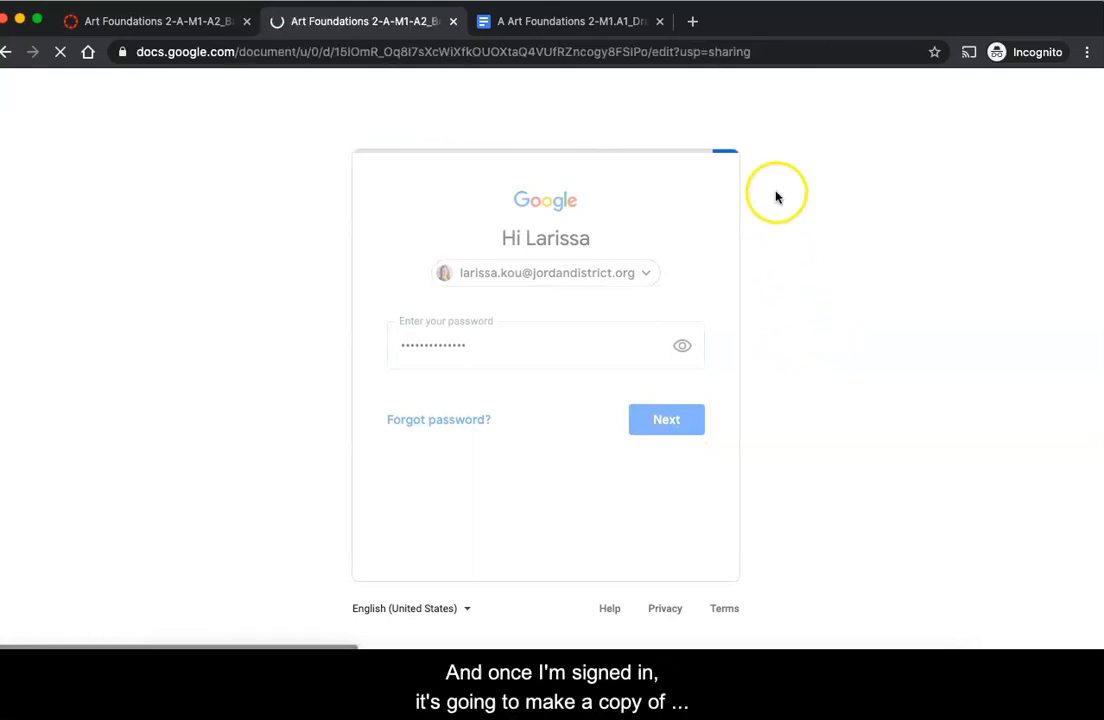
- Read the Automobile document and type an answer explaining the basic shapes method
left_click(666, 419)
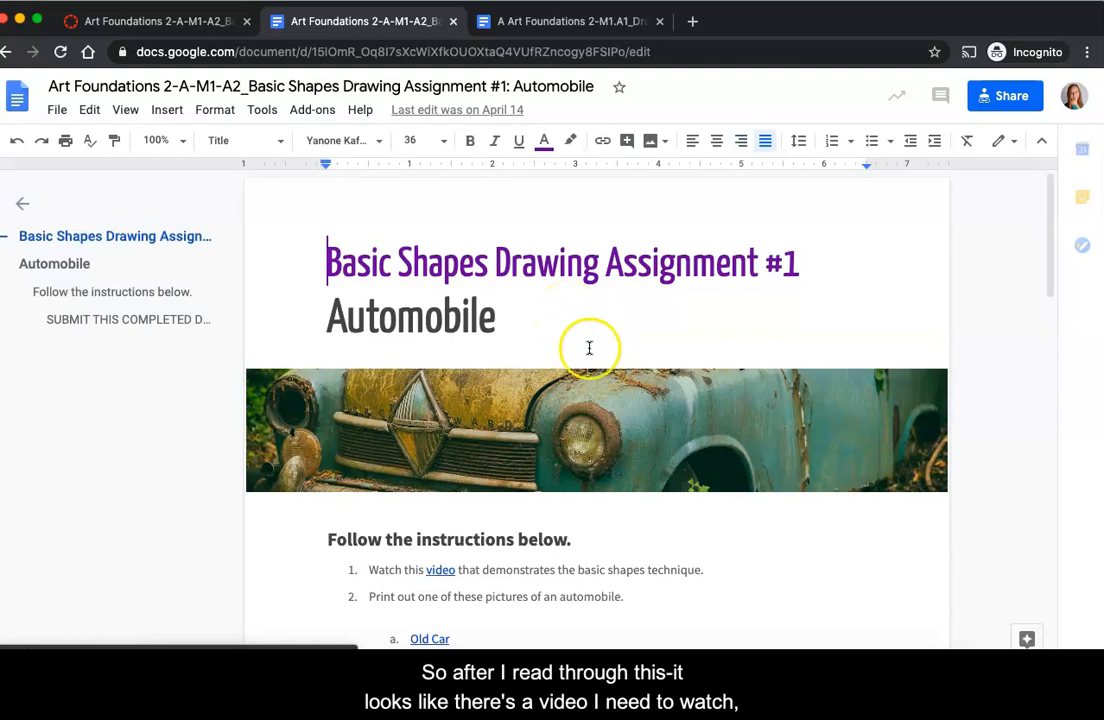
scroll("down", 3)
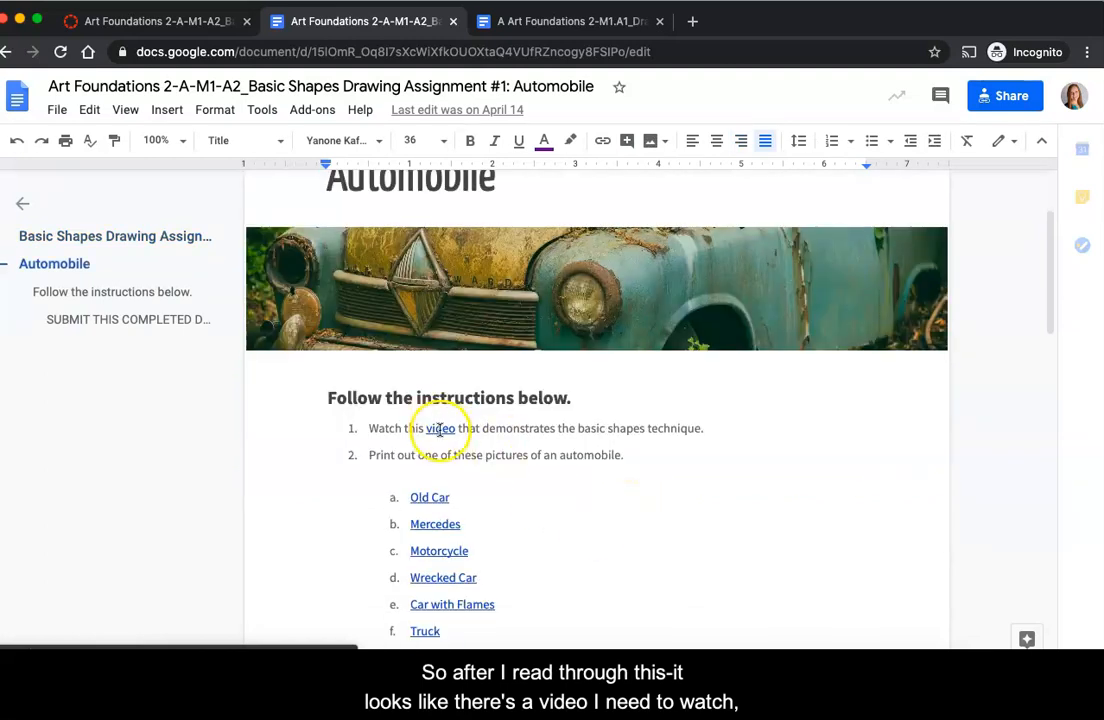
scroll("down", 3)
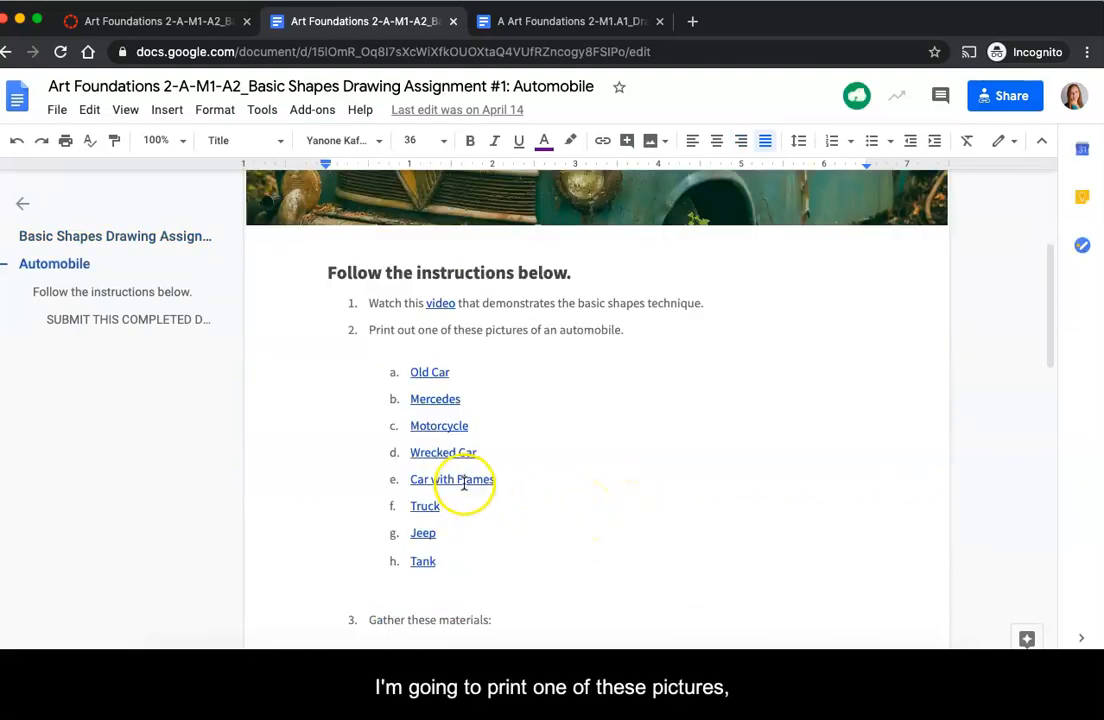
scroll("down", 3)
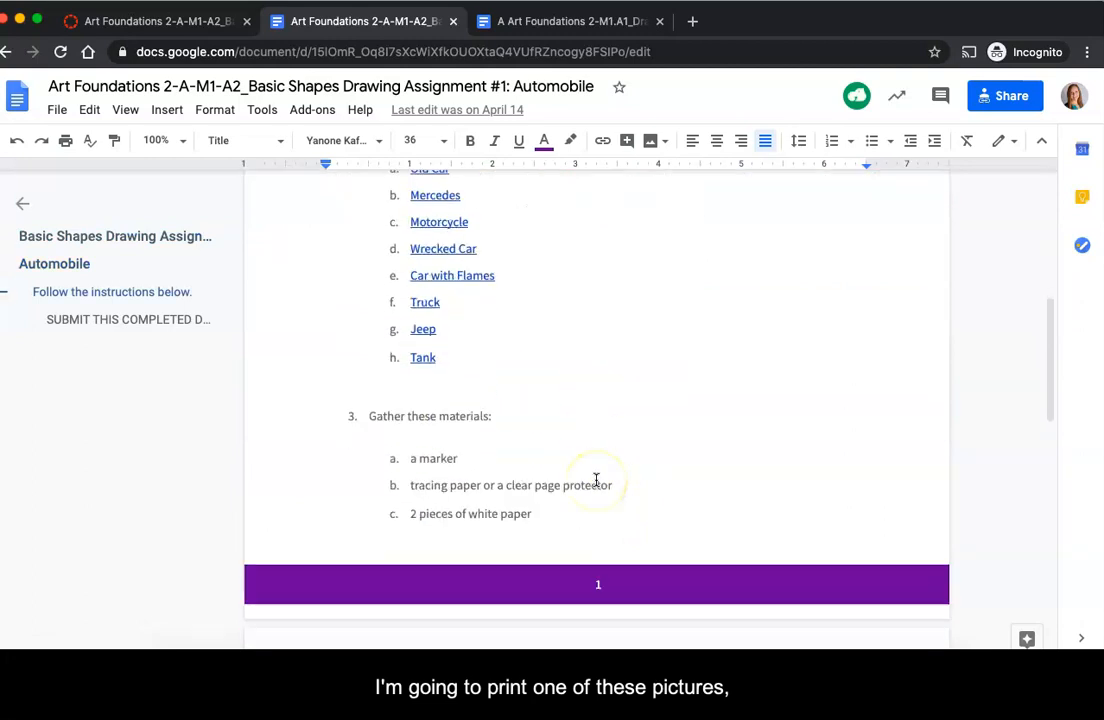
scroll("down", 3)
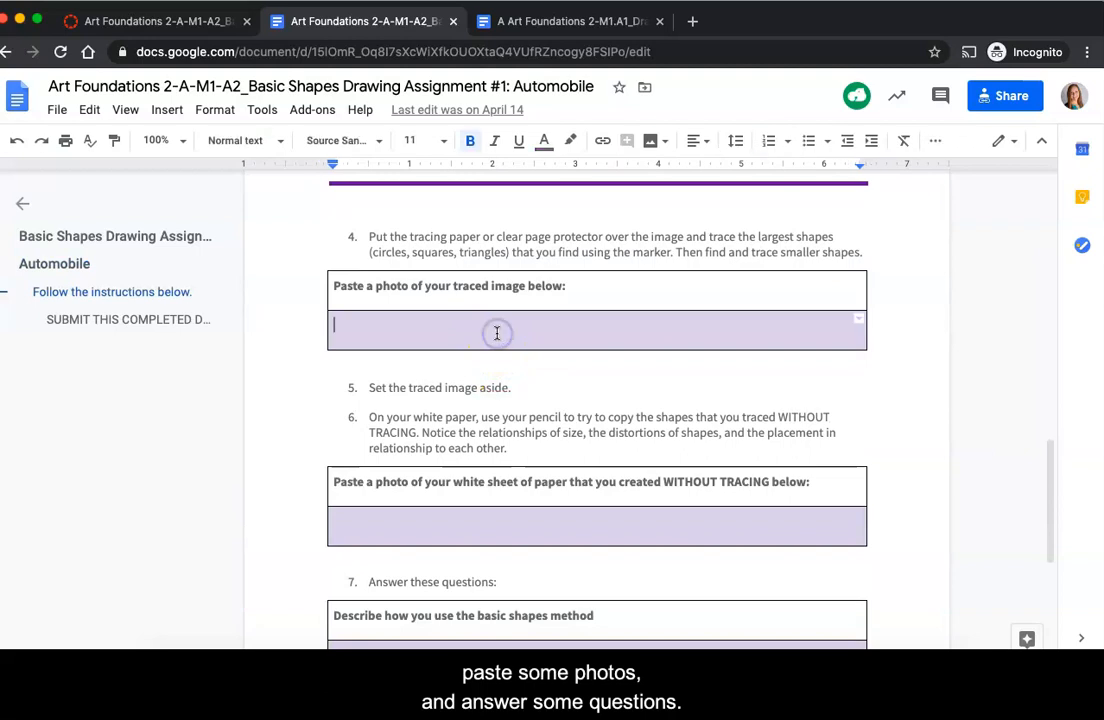
scroll("down", 3)
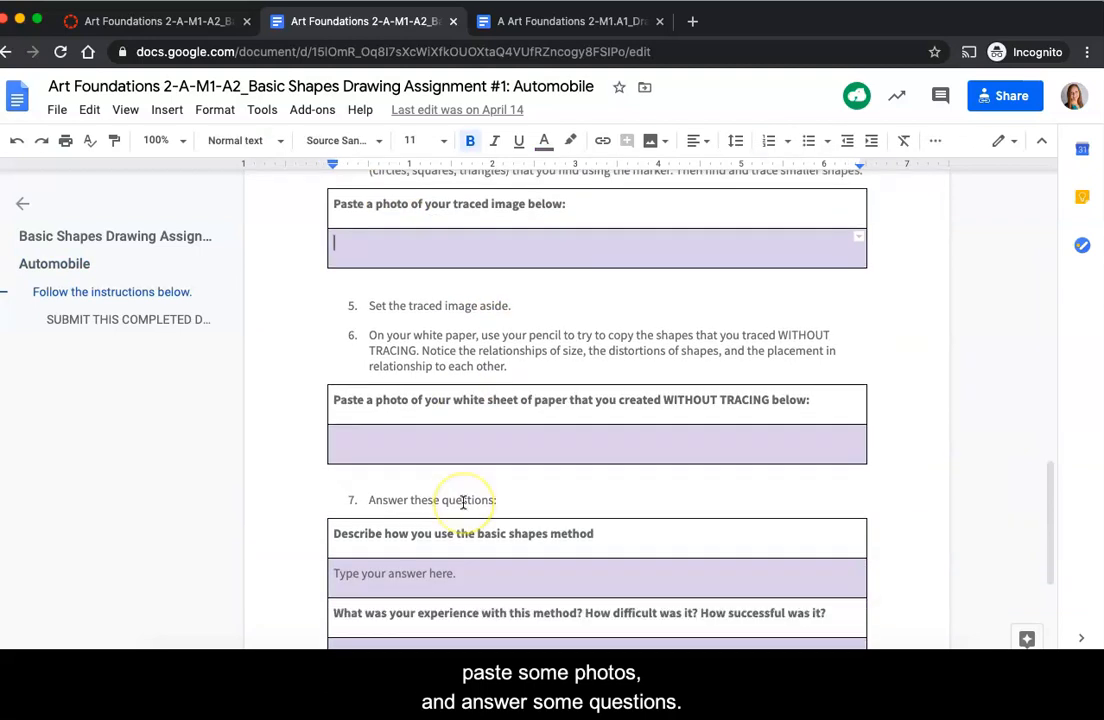
scroll("down", 3)
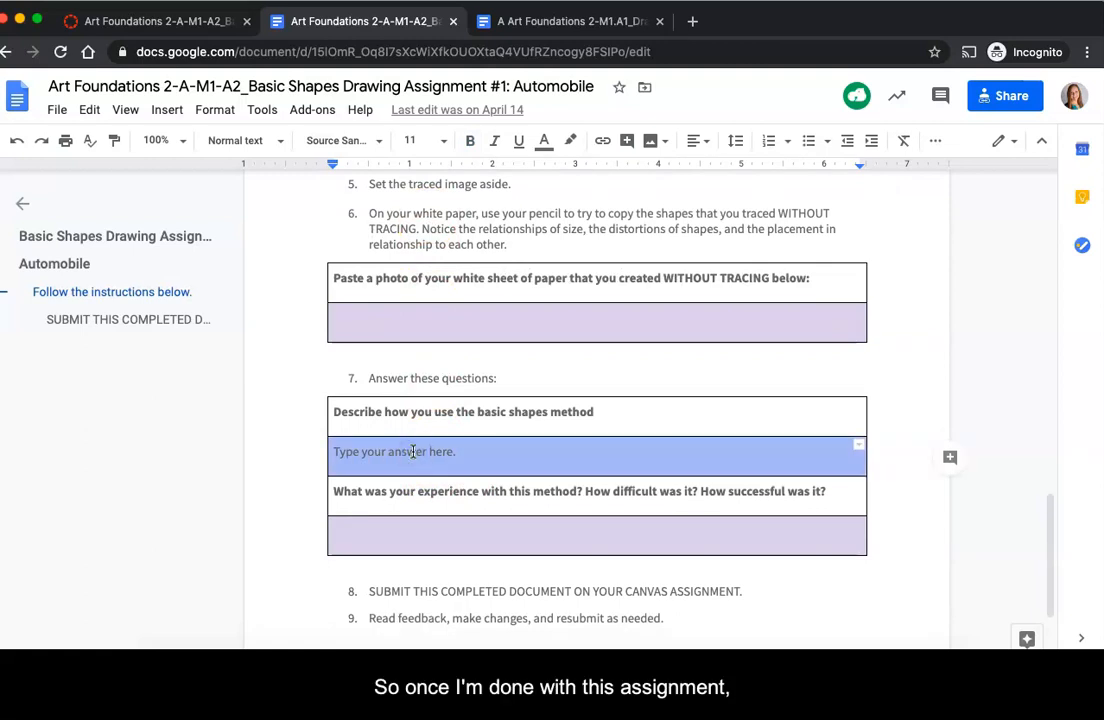
type("The basic shapes method is where you use your knowledge of basic shapes to draw something.")
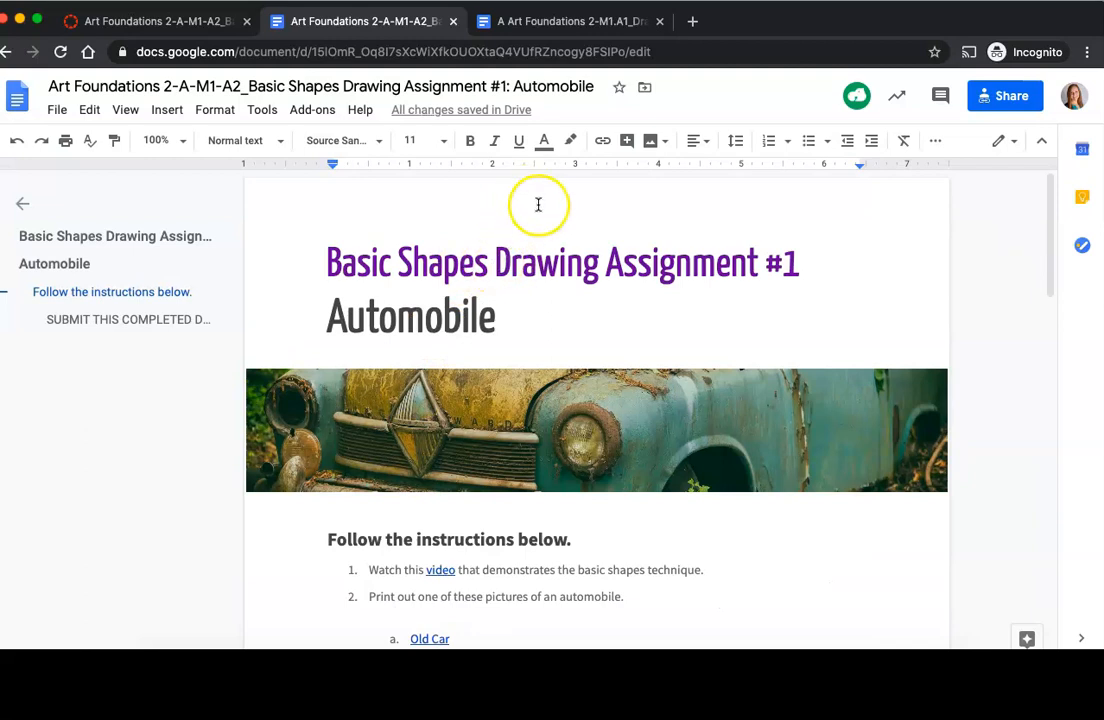
left_click(150, 21)
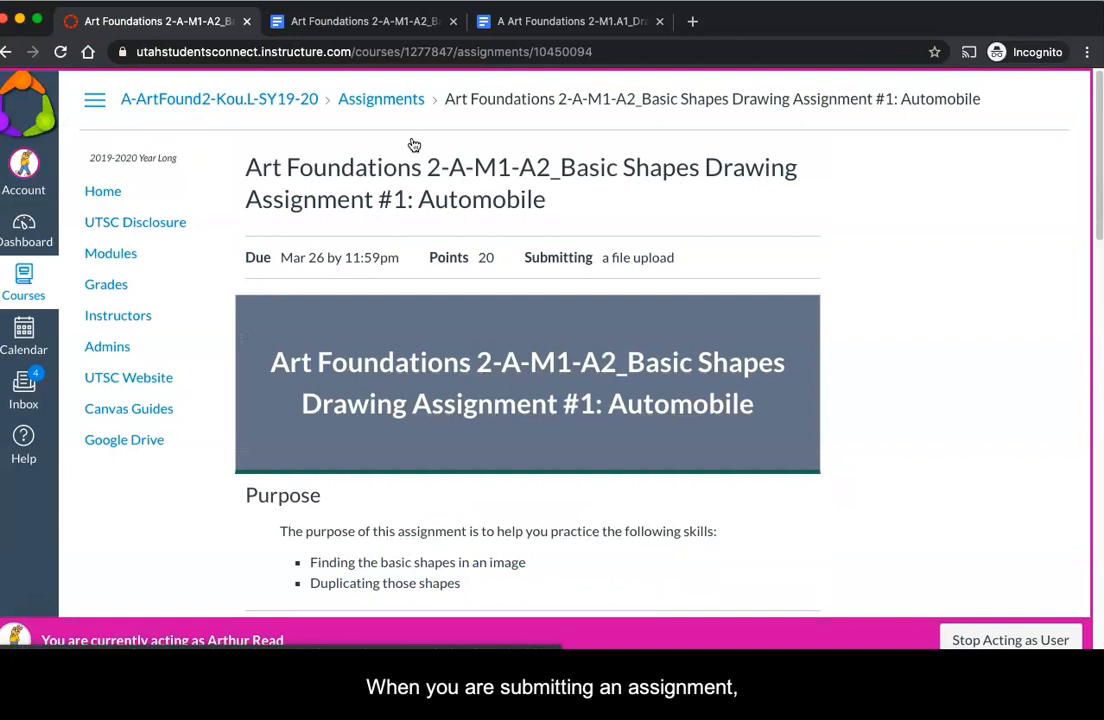
- Attach the downloaded Automobile .docx as a file upload submission
scroll("down", 3)
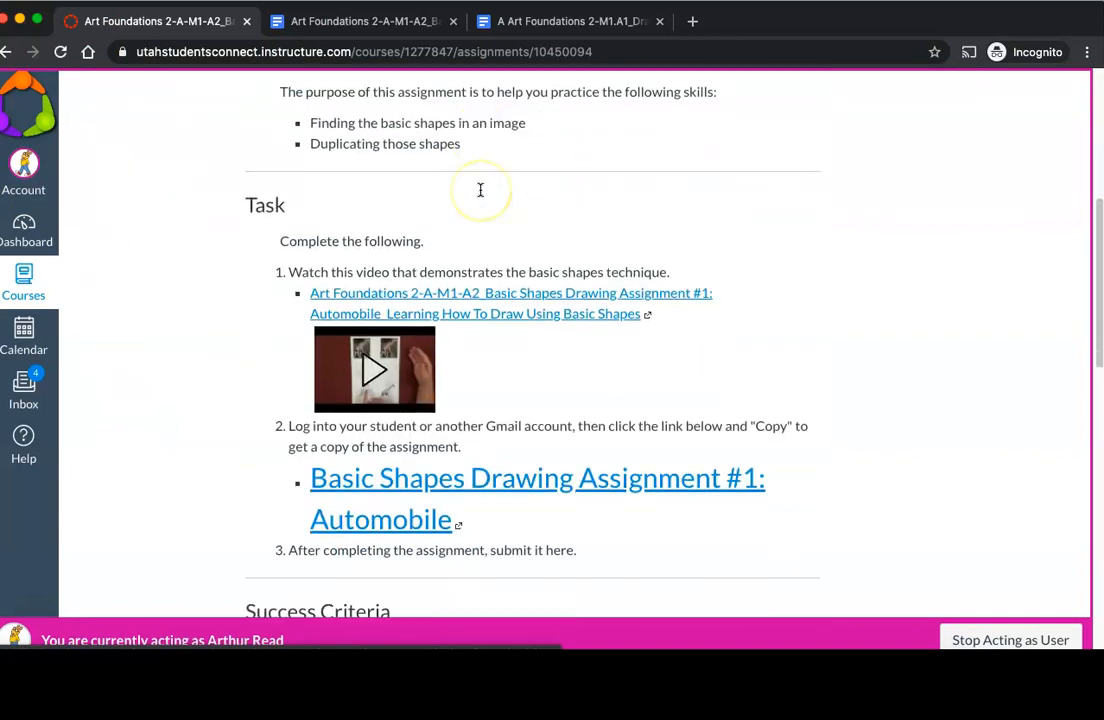
scroll("down", 3)
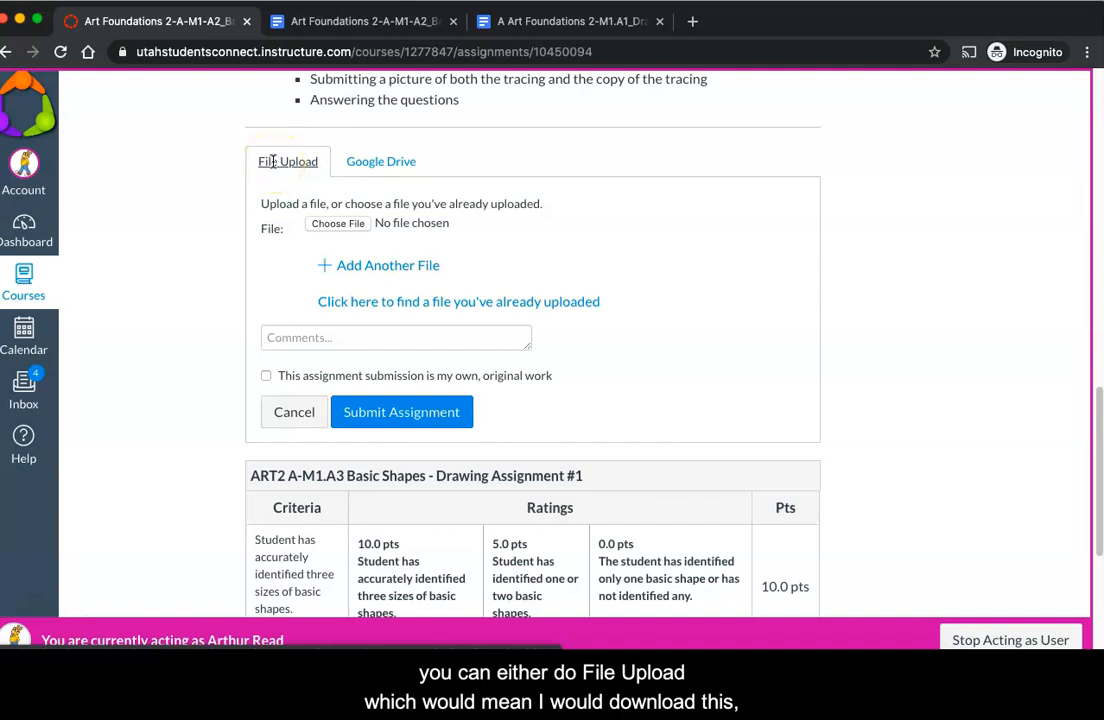
left_click(363, 21)
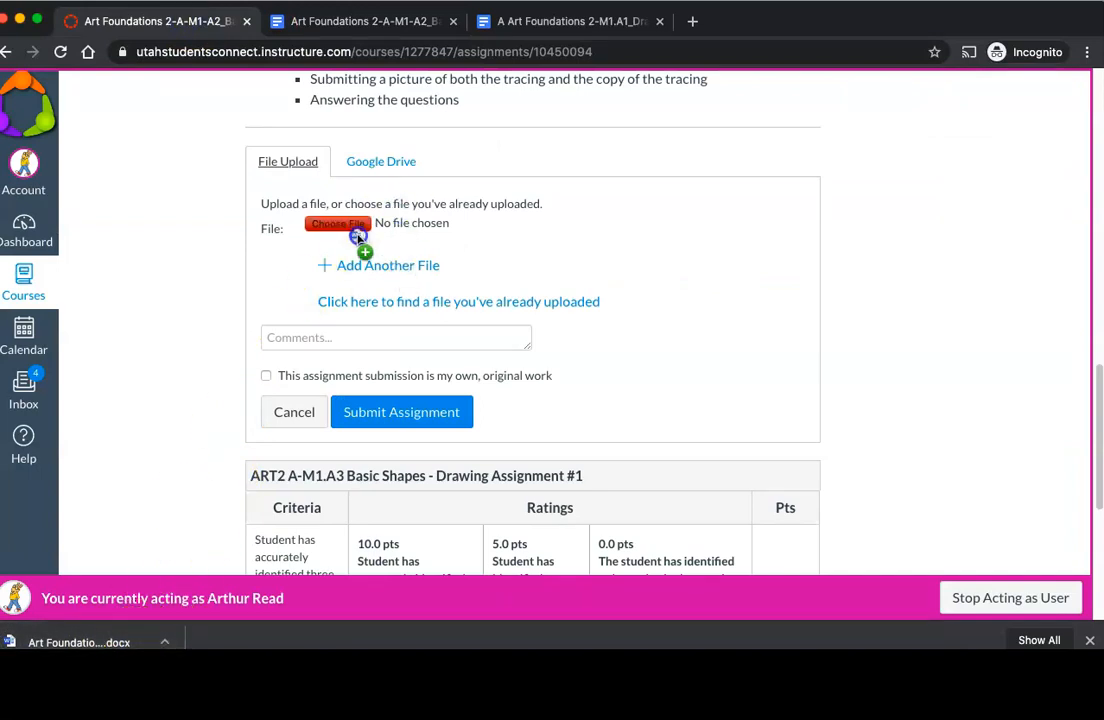
left_click(338, 223)
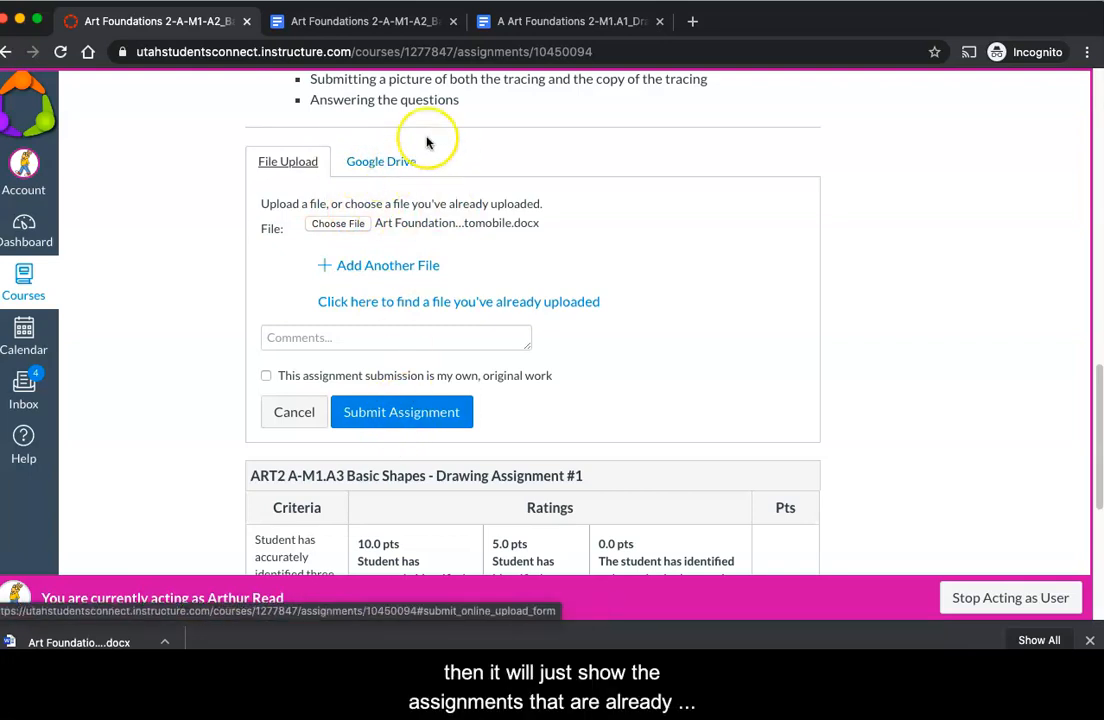
left_click(360, 21)
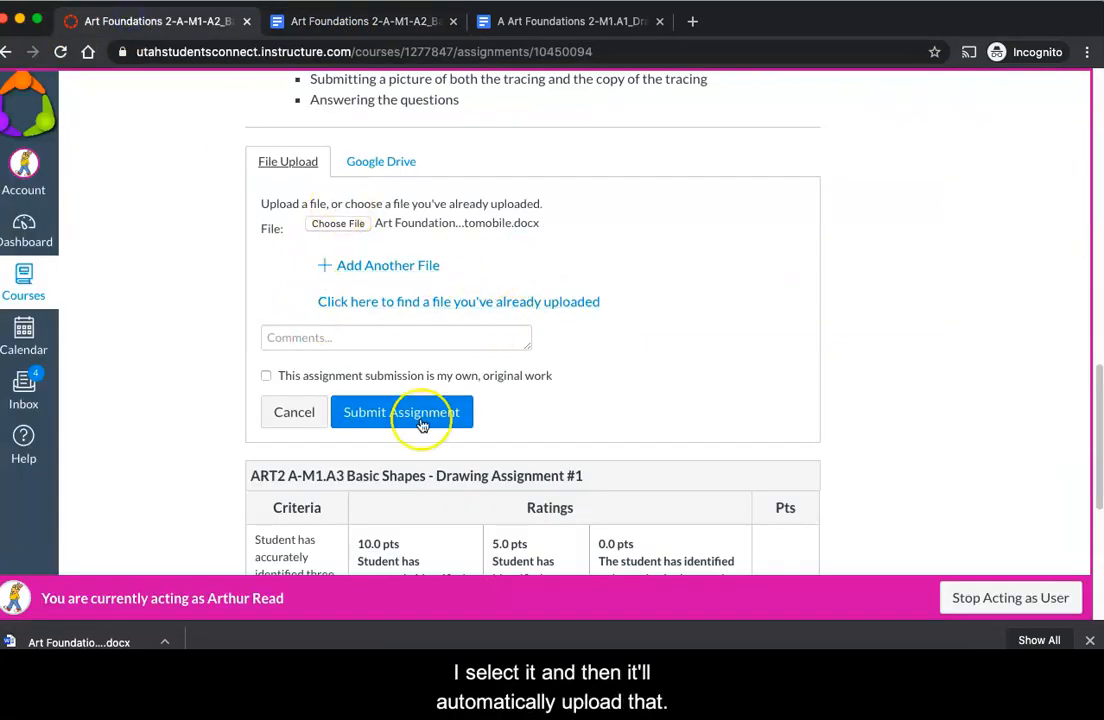
scroll("down", 3)
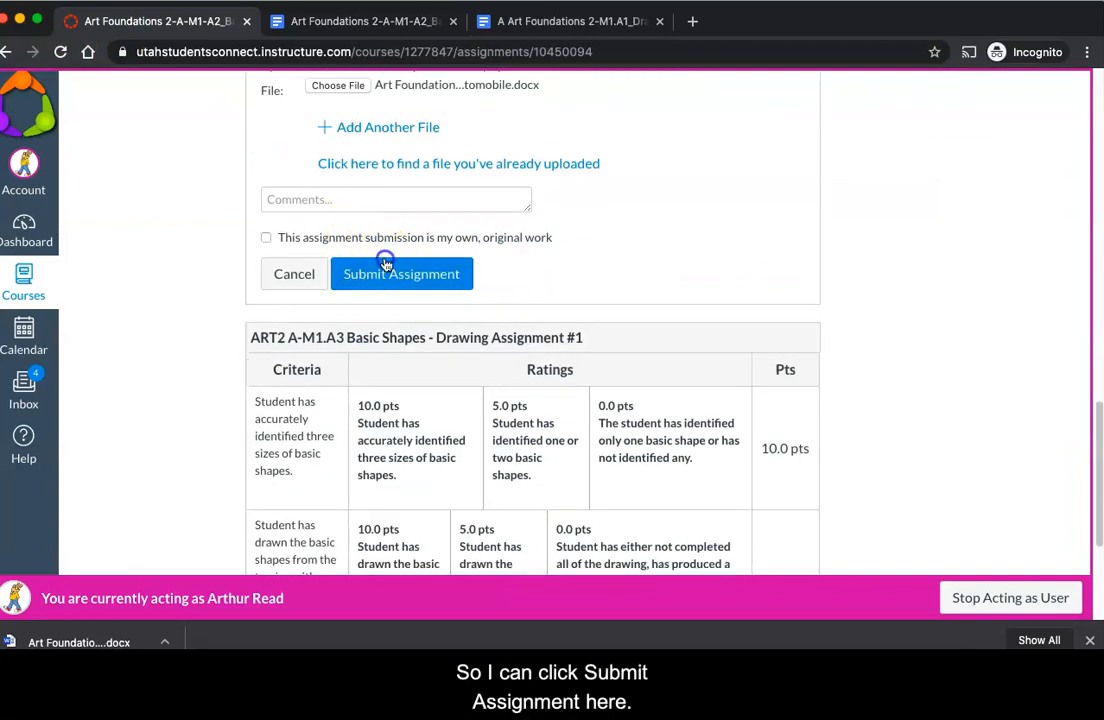
- Accept the original-work pledge and submit the Automobile assignment
left_click(401, 273)
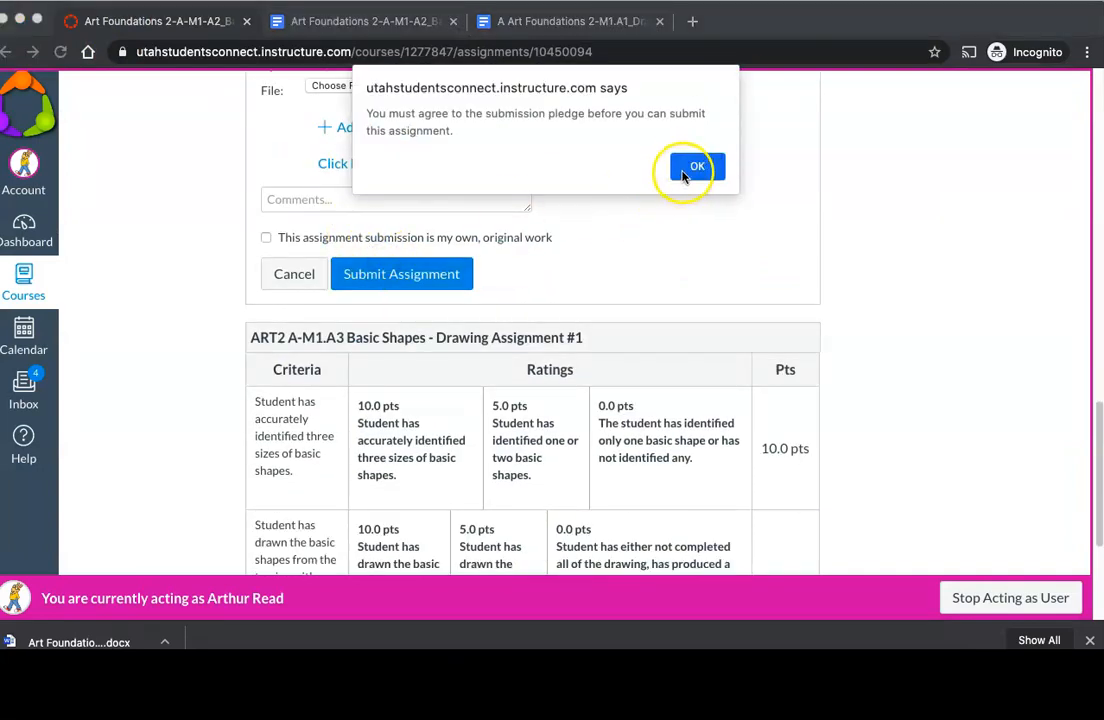
left_click(697, 166)
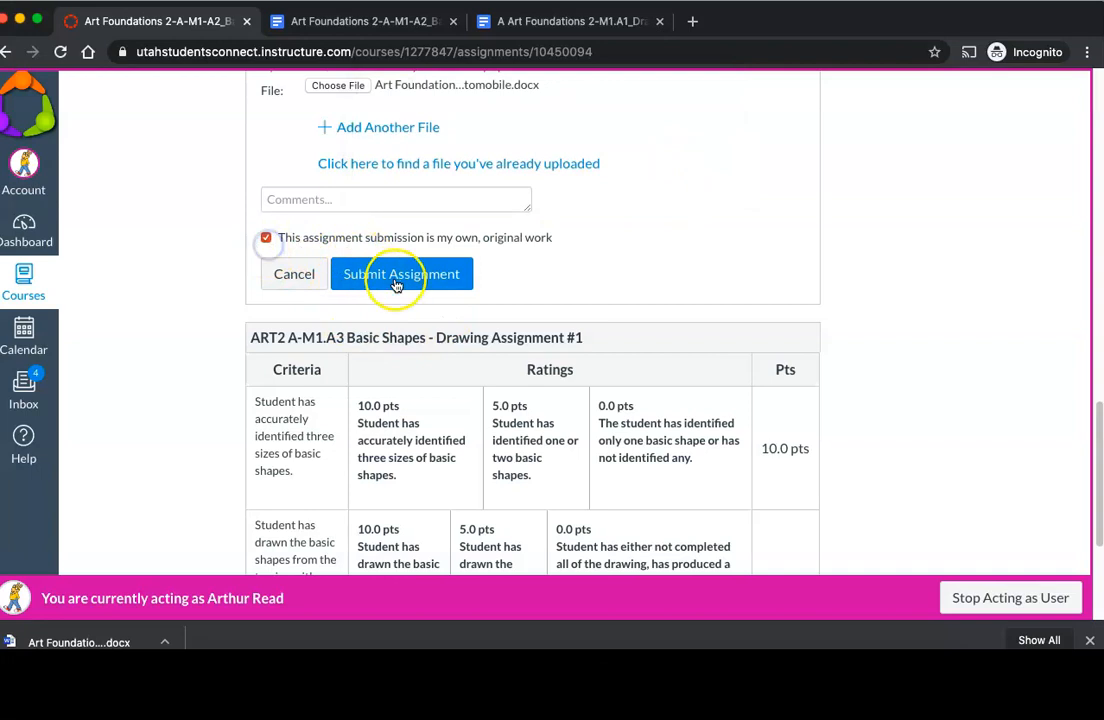
left_click(402, 274)
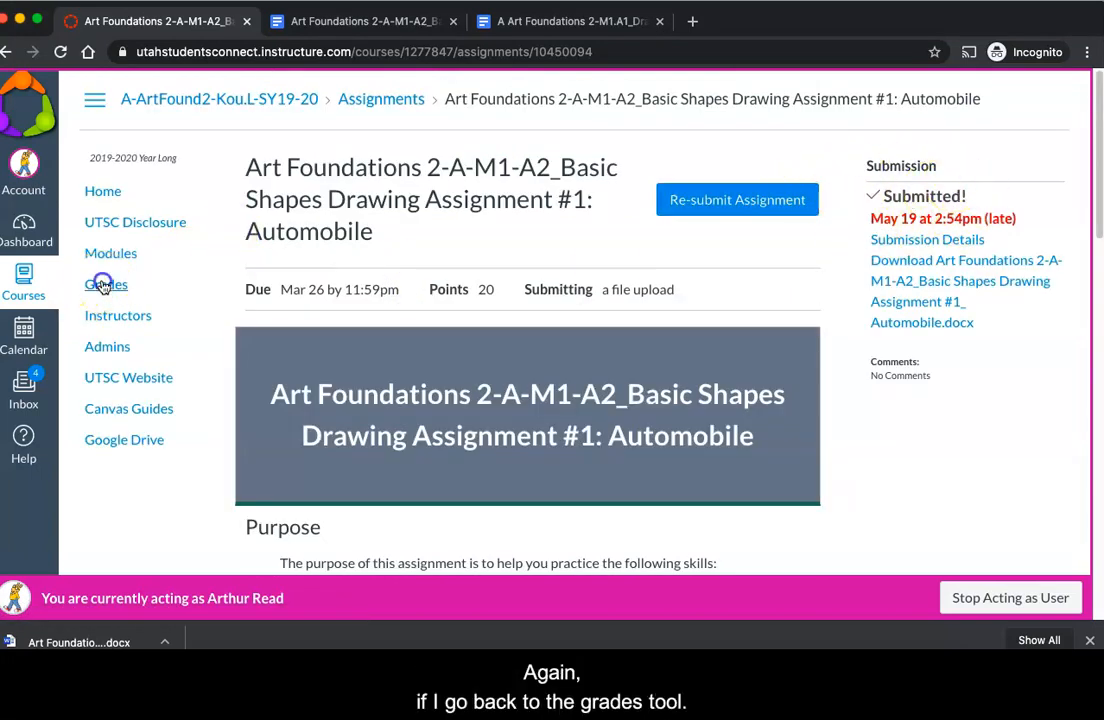
- Check the course Grades list for the Automobile assignment marked LATE, total 45.45%
left_click(106, 284)
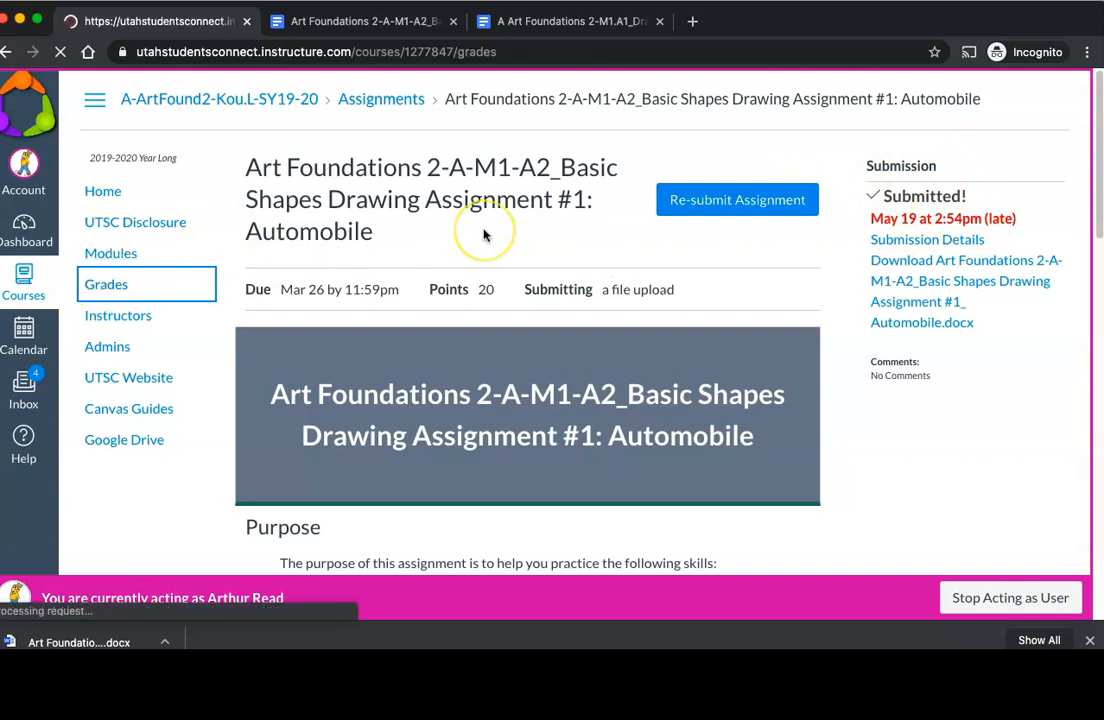
left_click(106, 284)
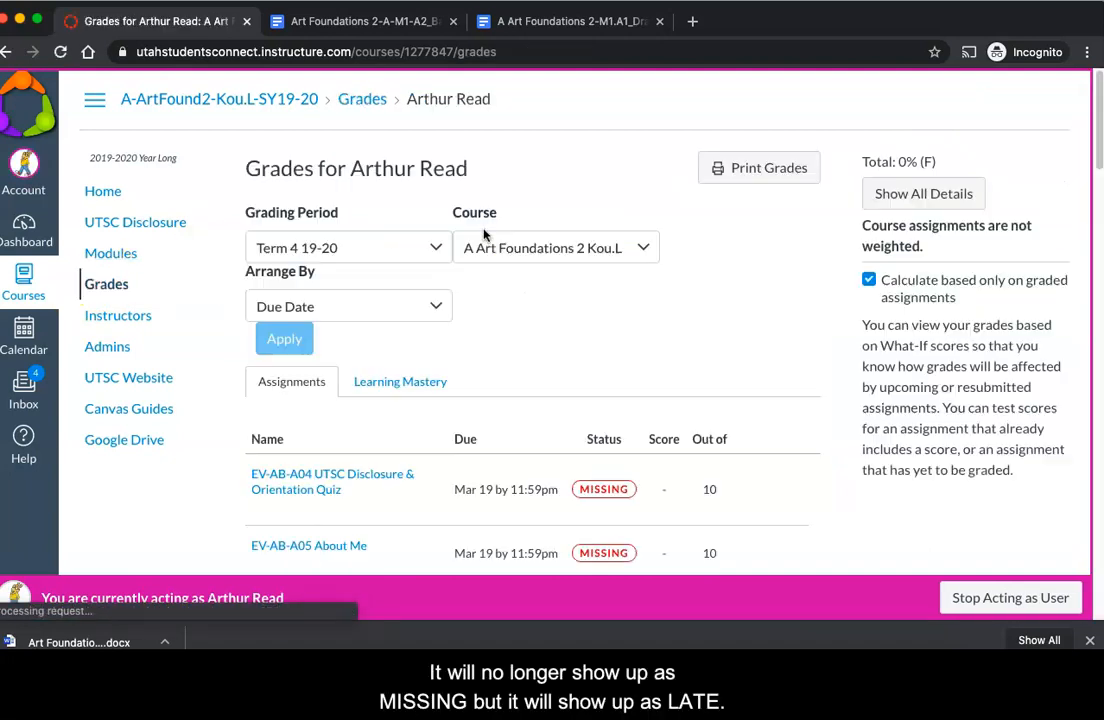
scroll("down", 3)
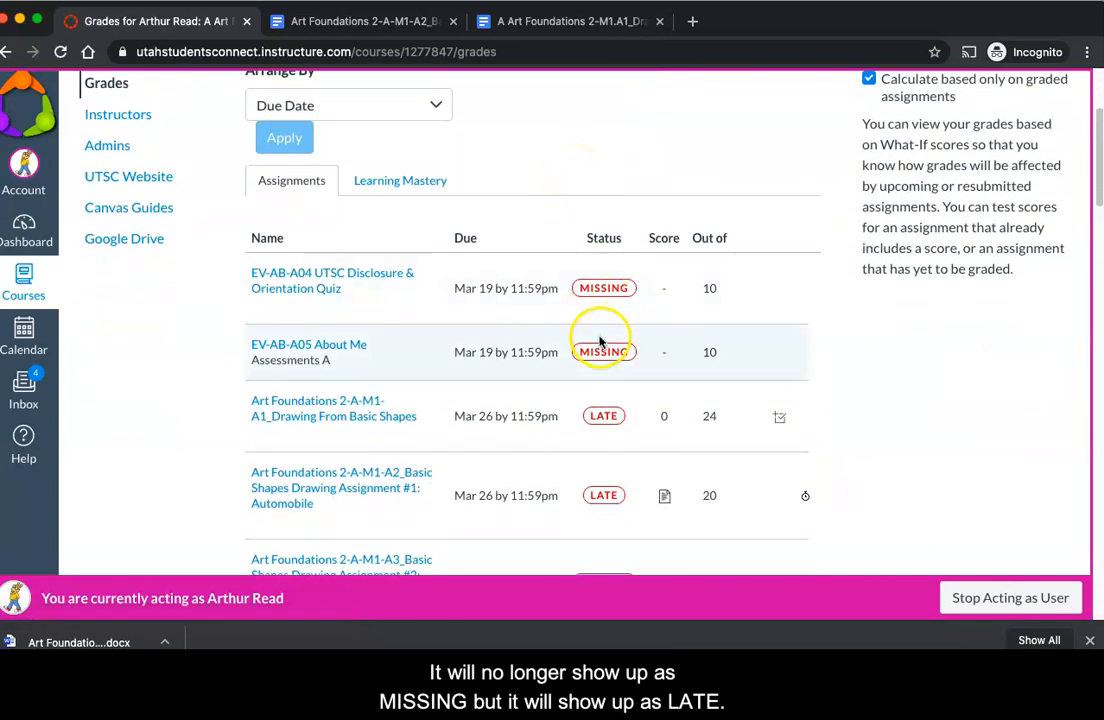
scroll("down", 3)
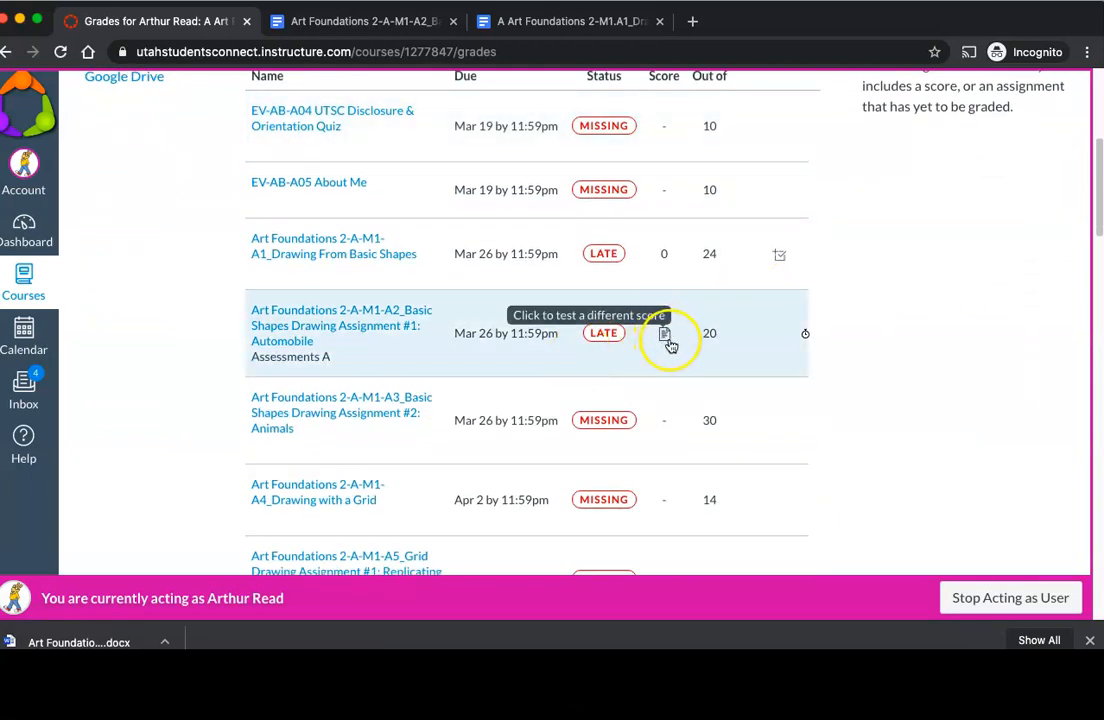
mouse_move(685, 357)
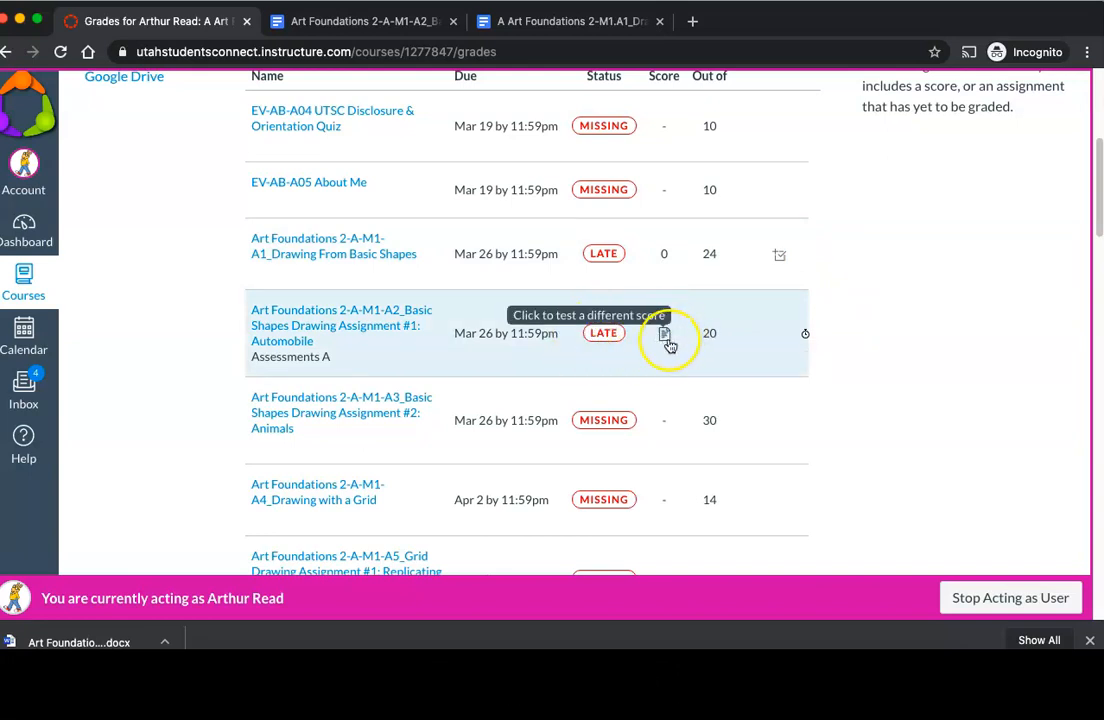
scroll("up", 3)
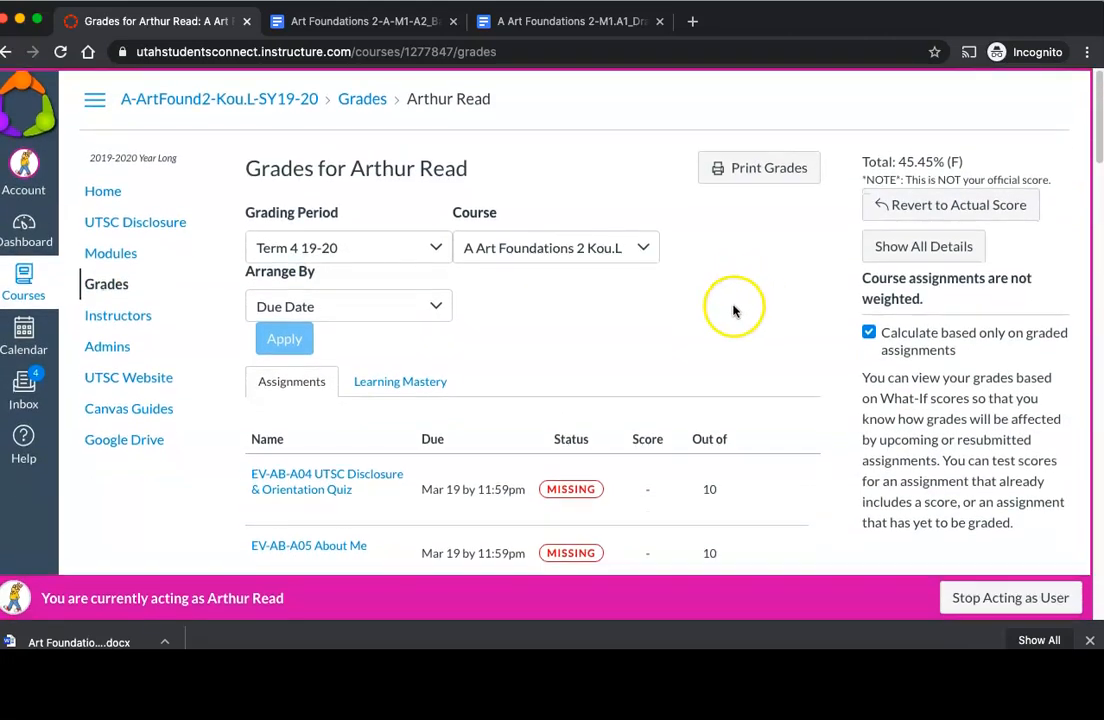